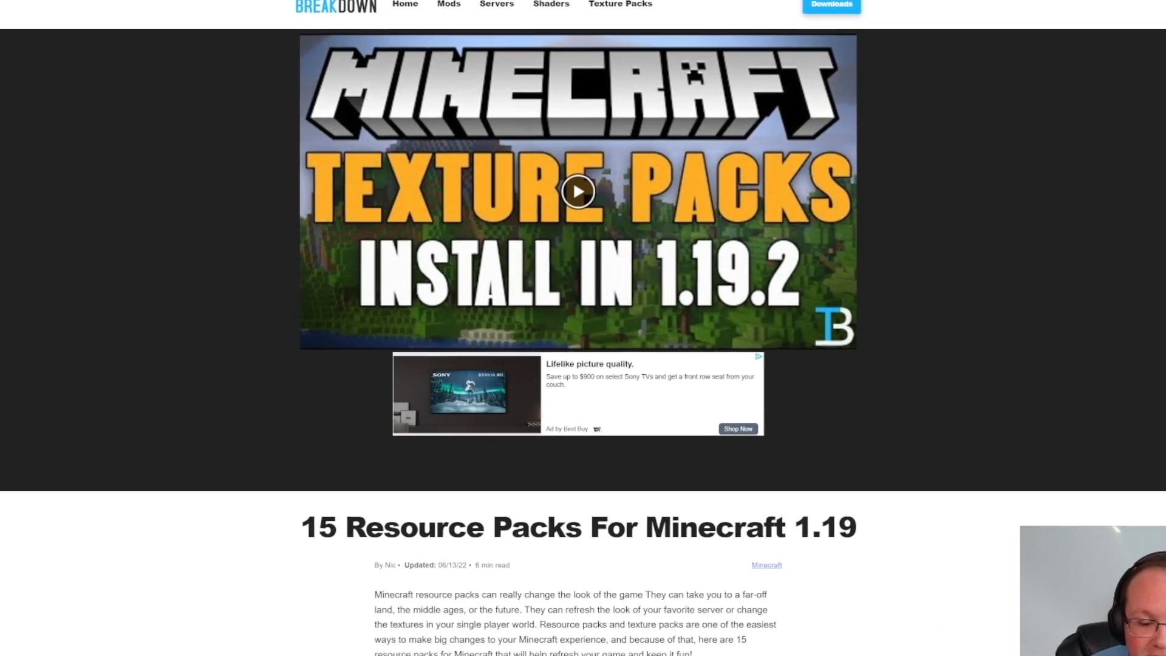
# Step: Scroll through TheBreakdown.xyz's 15 Resource Packs article to reach each pack's download links
pyautogui.scroll(-3)
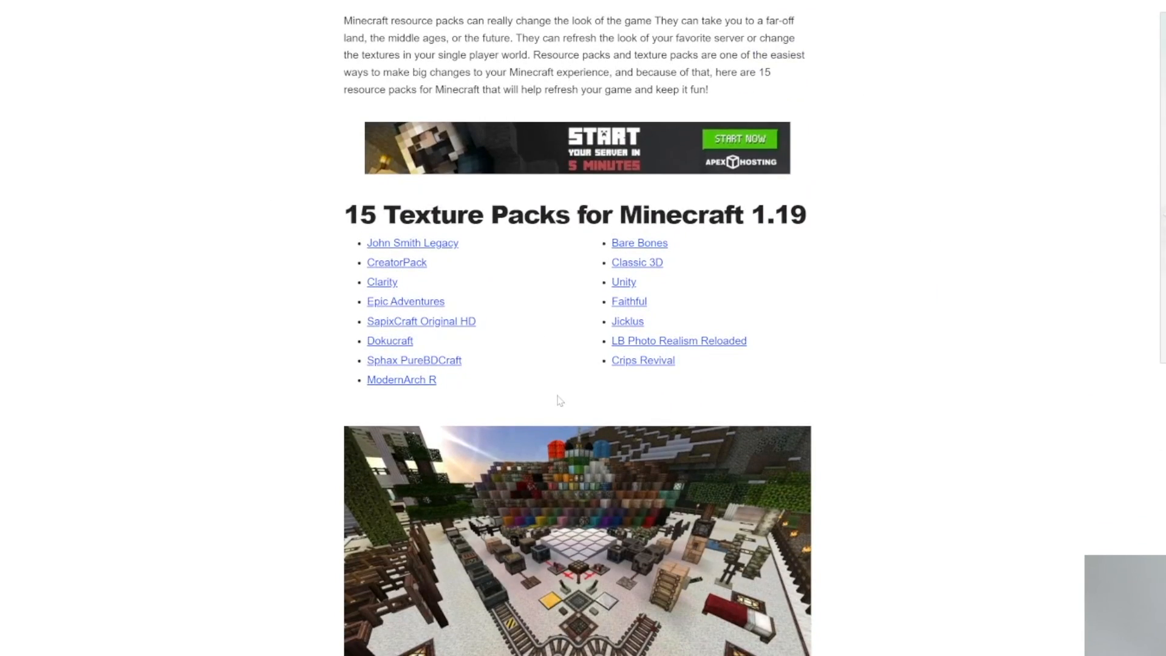
pyautogui.moveTo(527, 372)
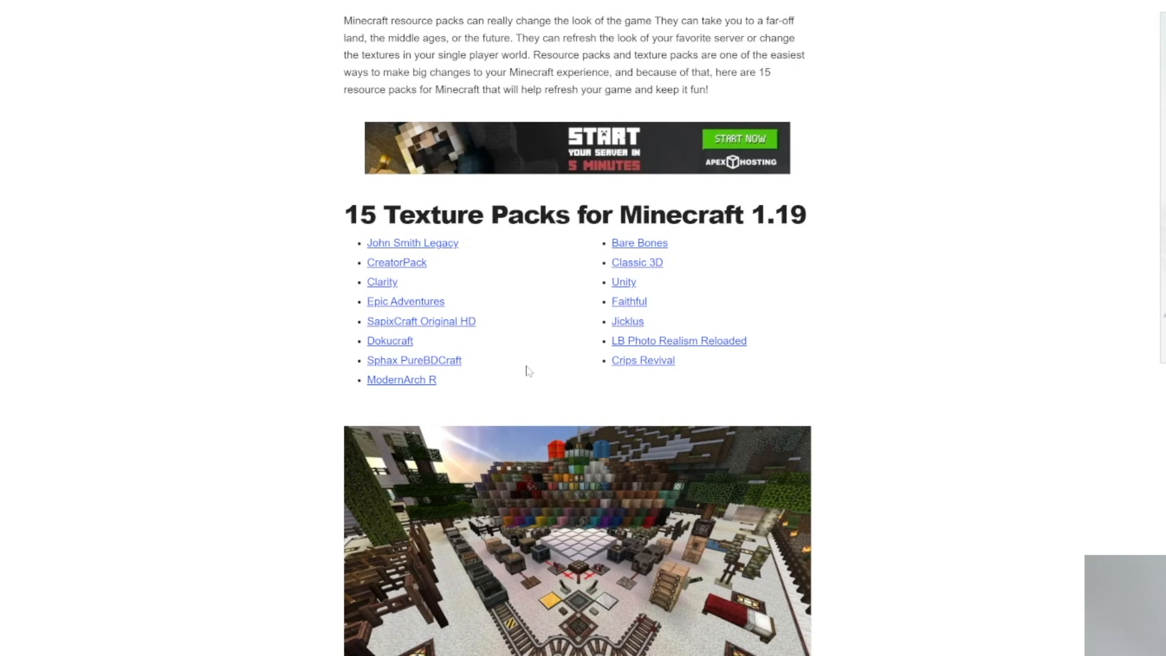
pyautogui.moveTo(500, 404)
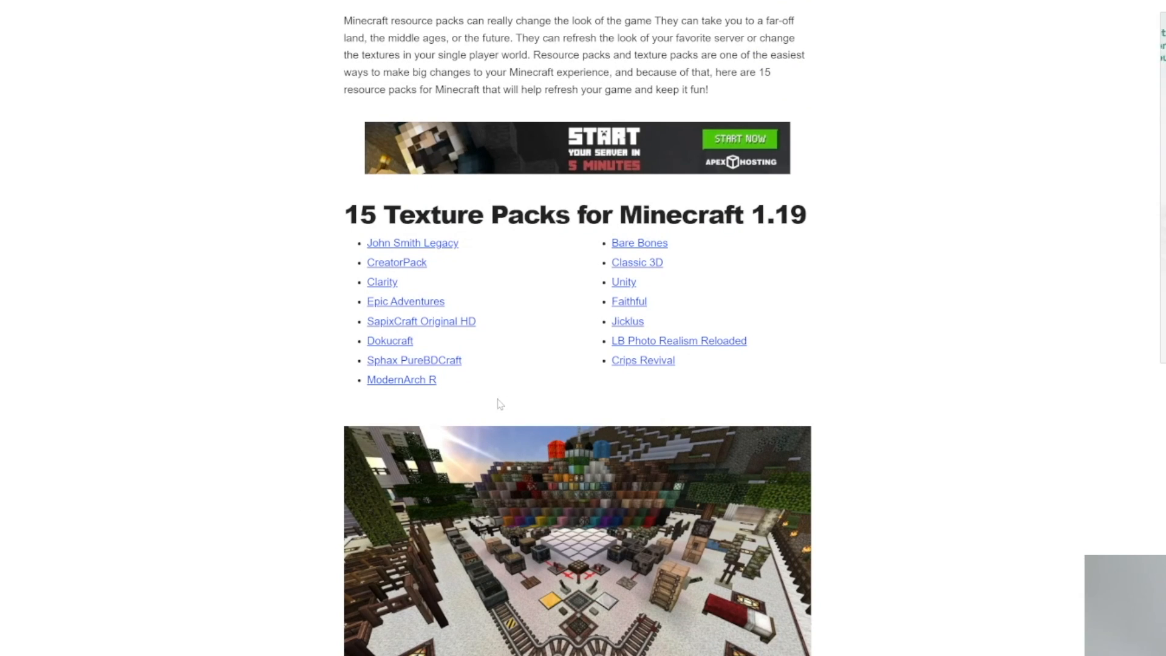
pyautogui.scroll(3)
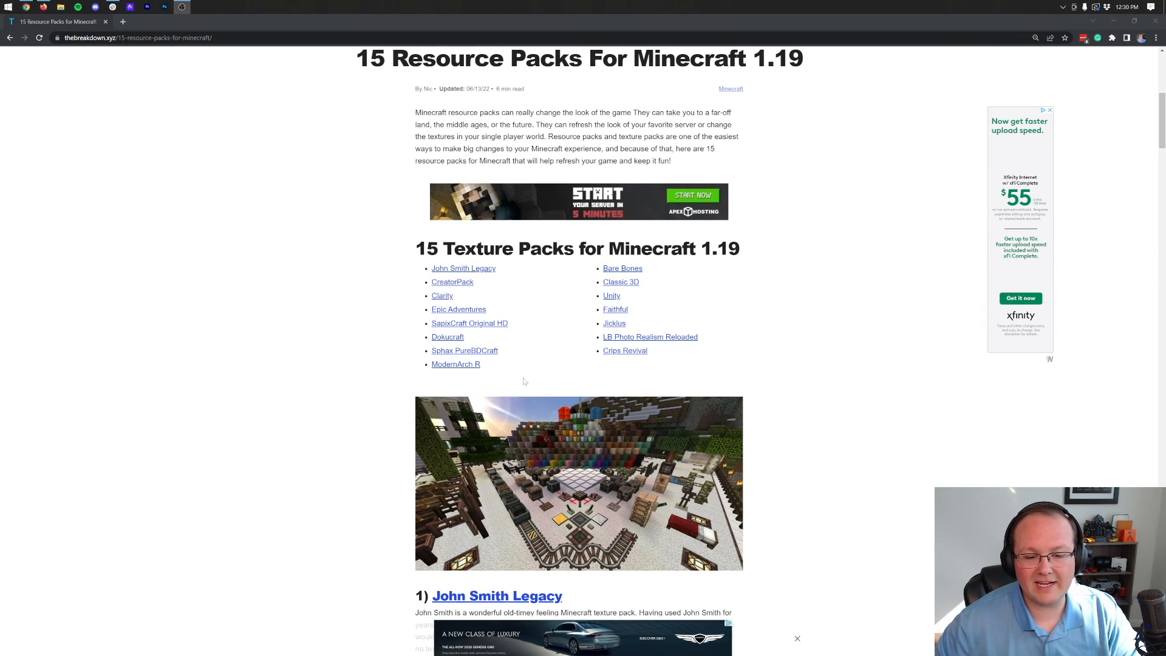
pyautogui.scroll(-3)
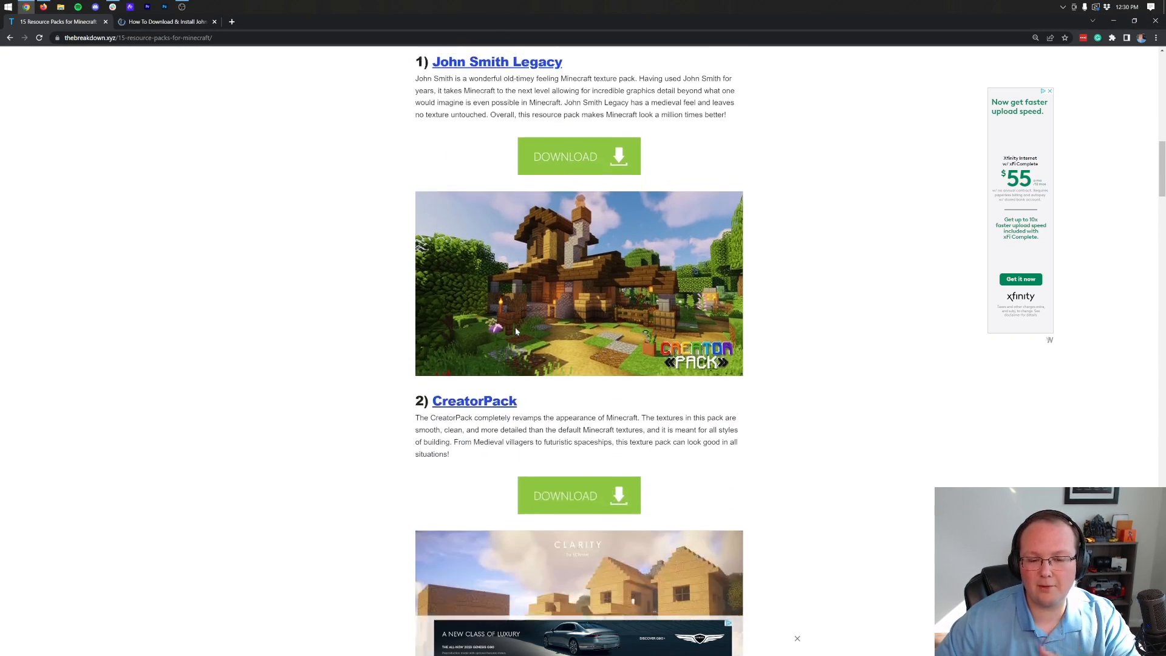
pyautogui.scroll(-3)
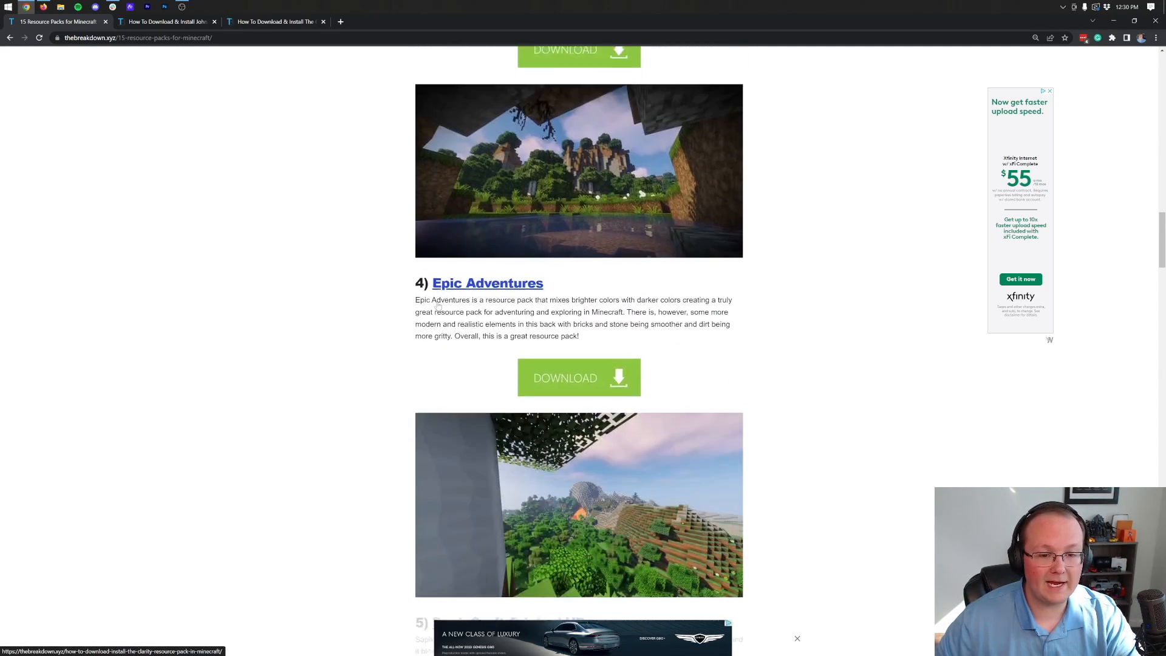
pyautogui.scroll(-3)
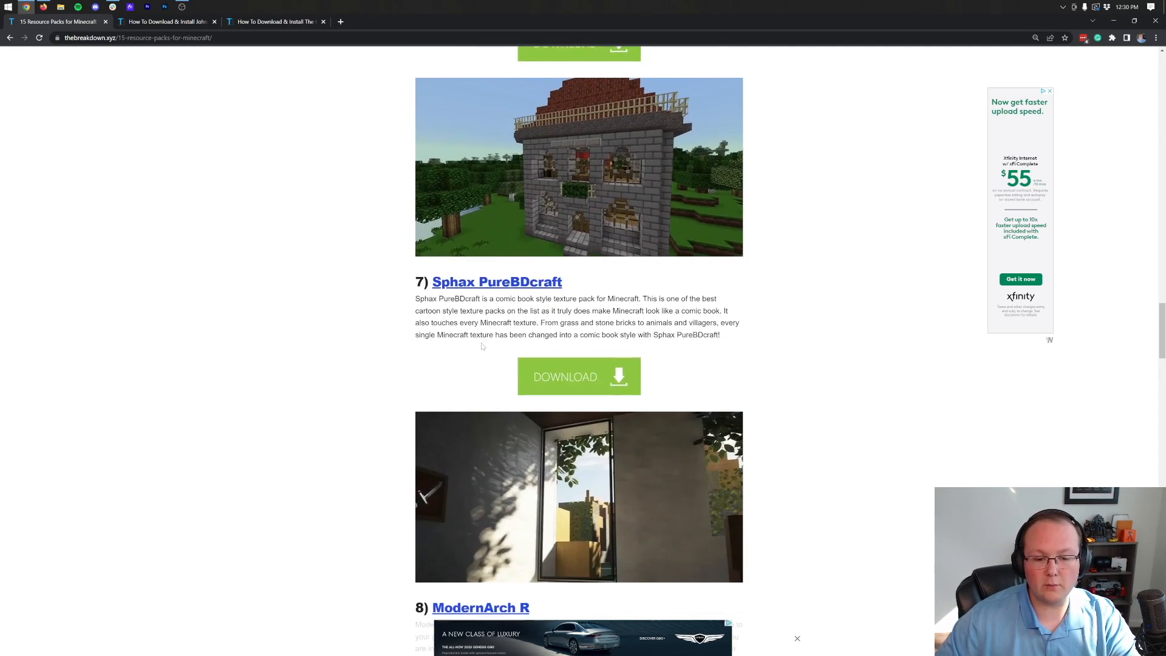
pyautogui.scroll(-3)
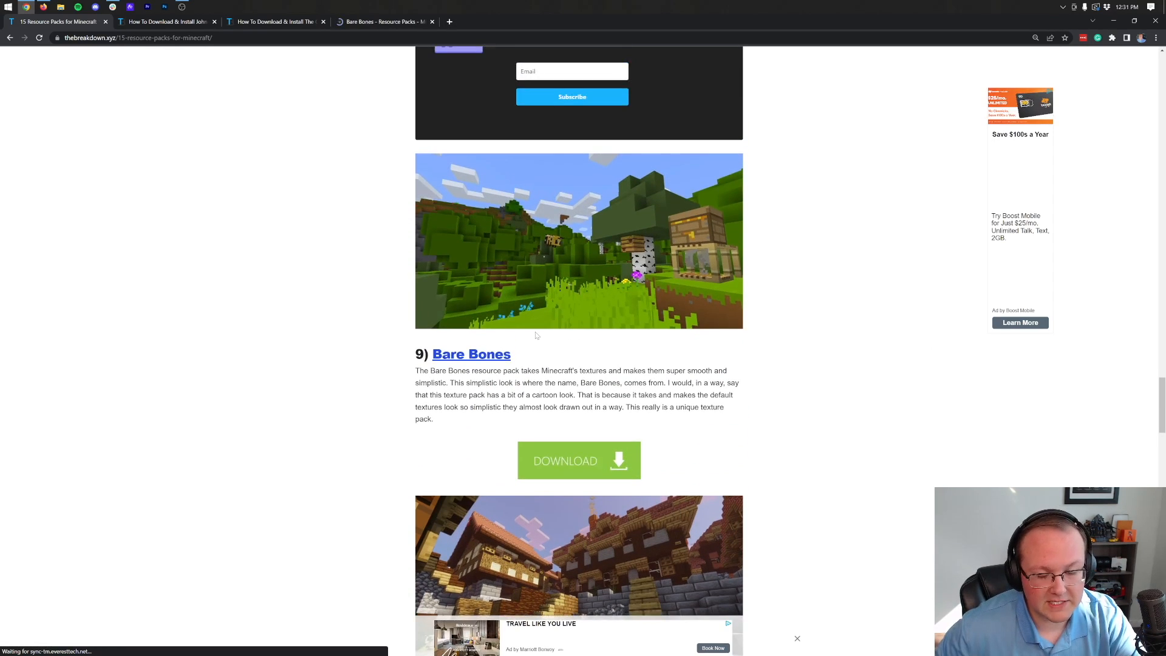
pyautogui.scroll(-3)
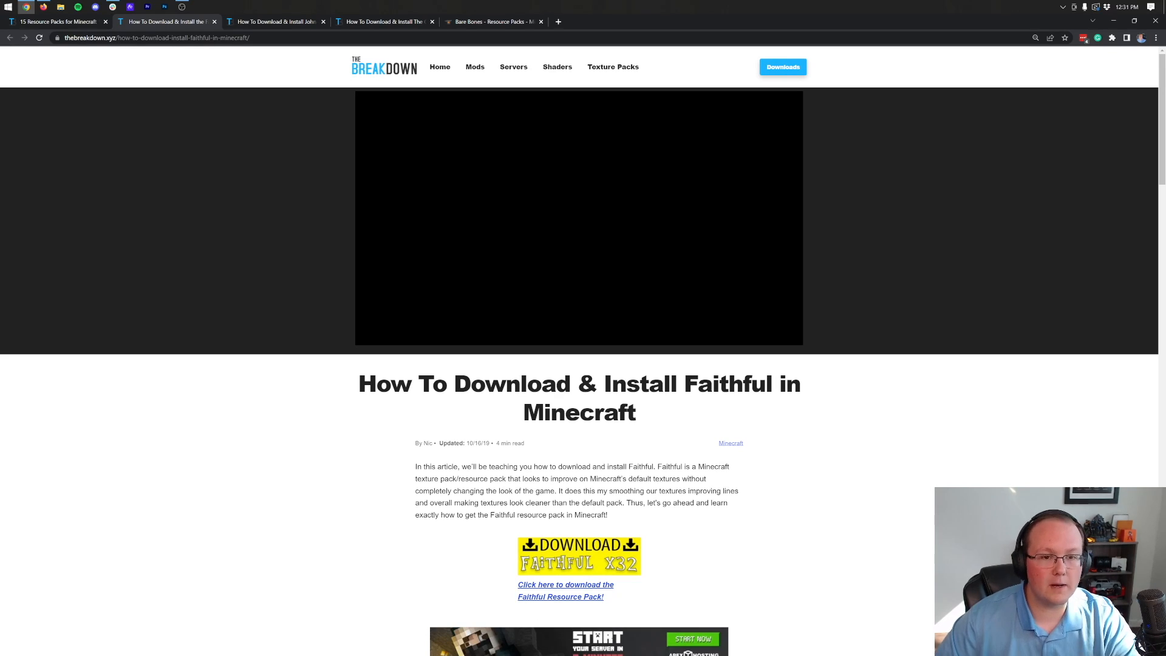
# Step: Download the Faithful 32x file for Minecraft 1.19.2 from CurseForge's Recent Files
pyautogui.scroll(-3)
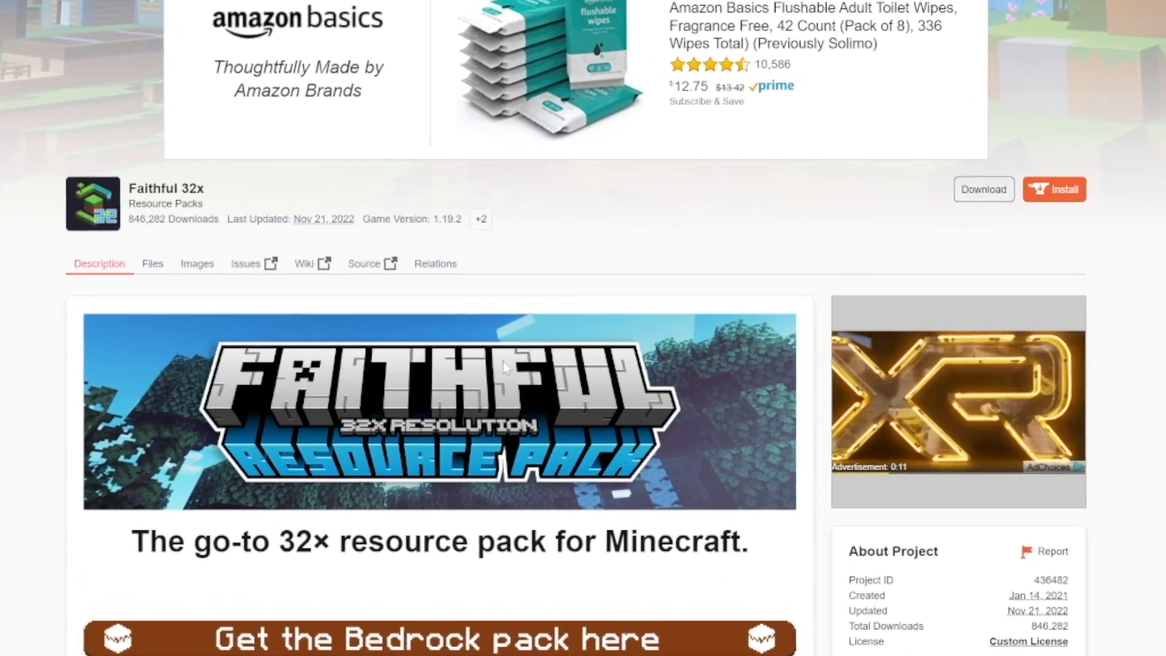
pyautogui.scroll(-3)
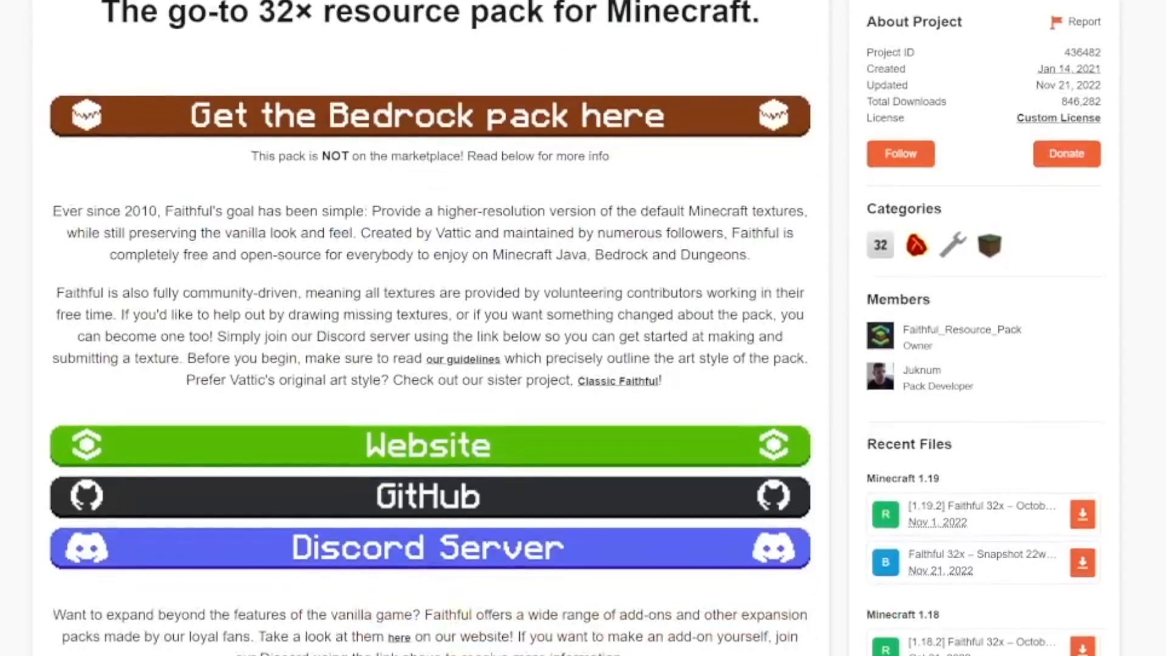
pyautogui.scroll(-3)
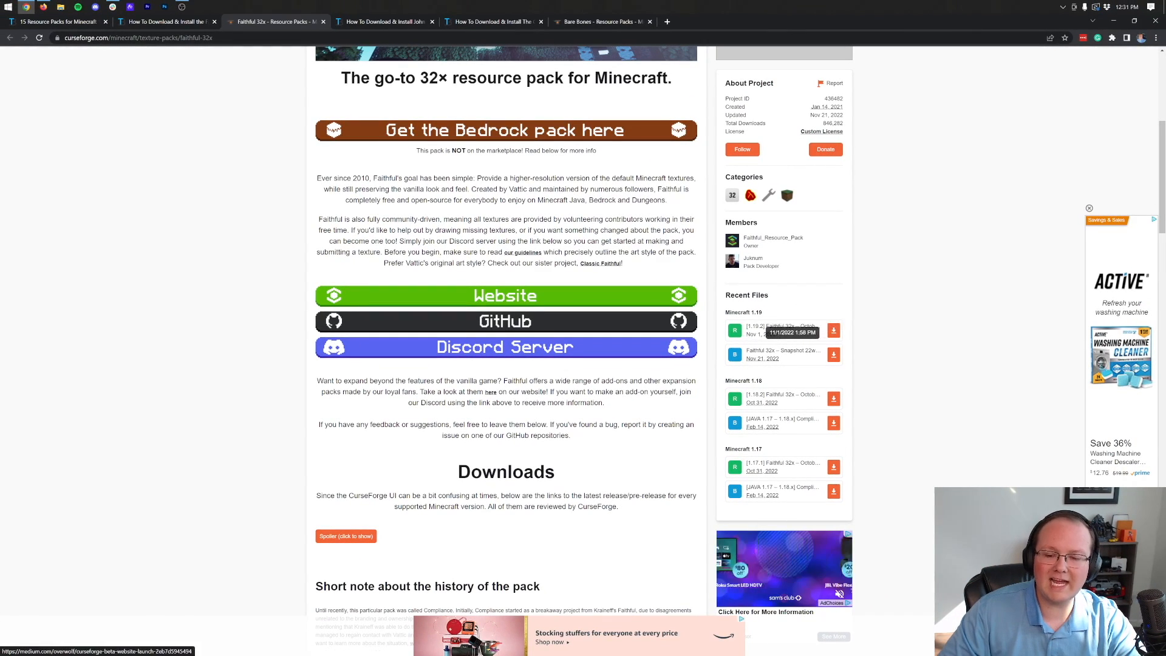
pyautogui.moveTo(834, 331)
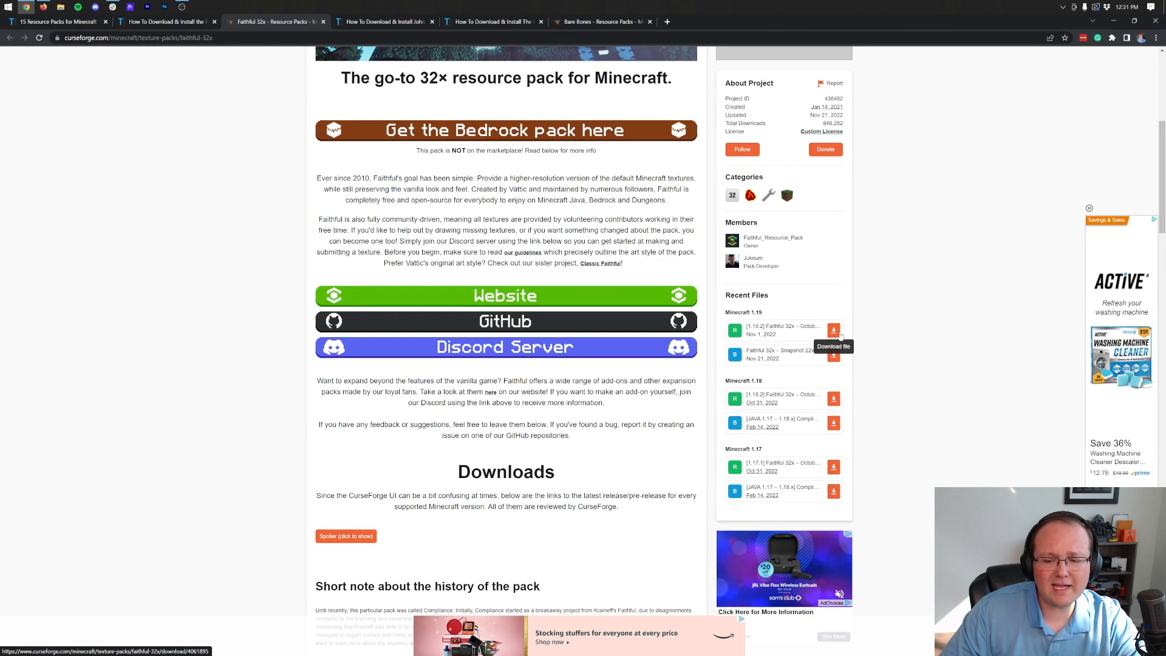
pyautogui.click(833, 329)
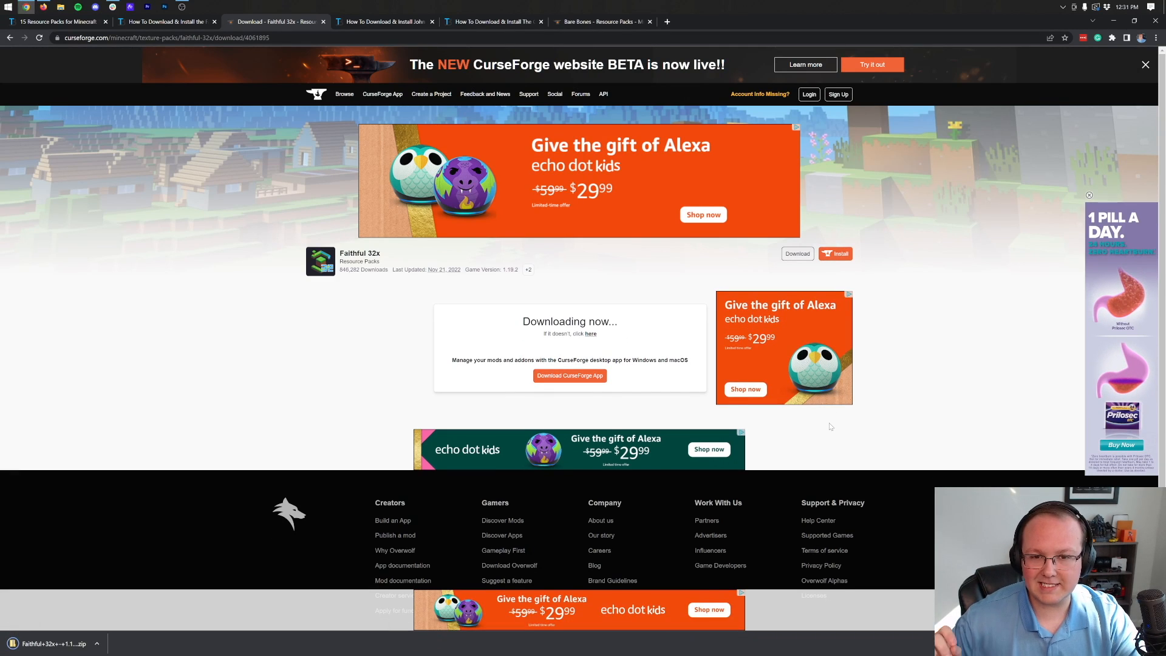
pyautogui.moveTo(610, 342)
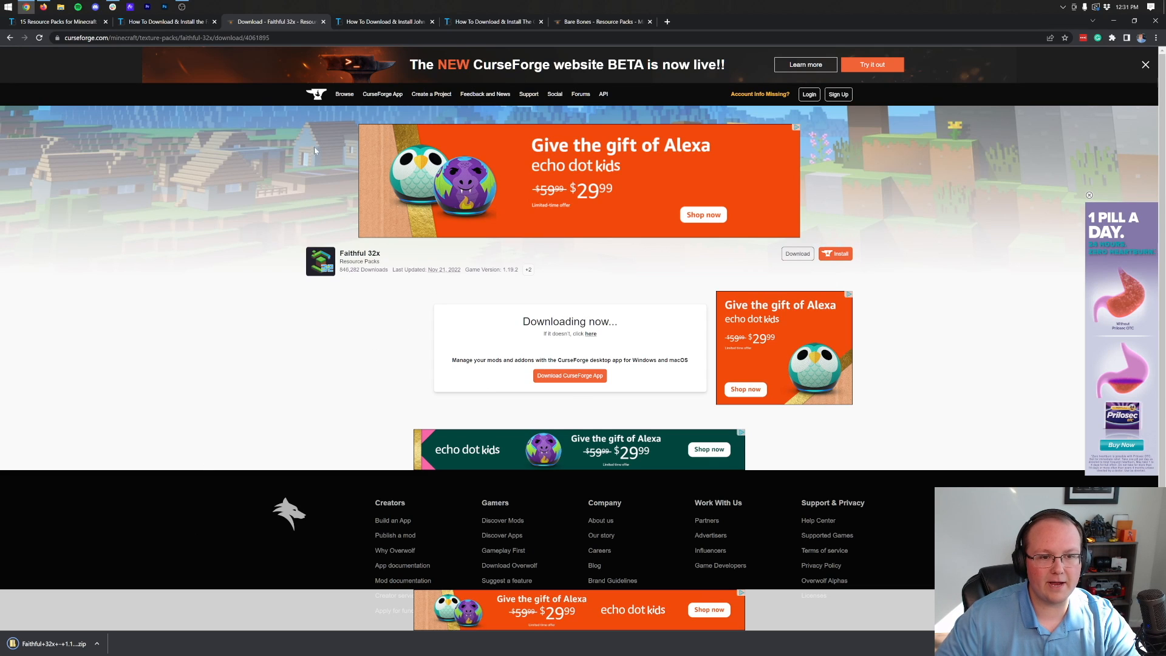
pyautogui.moveTo(384, 21)
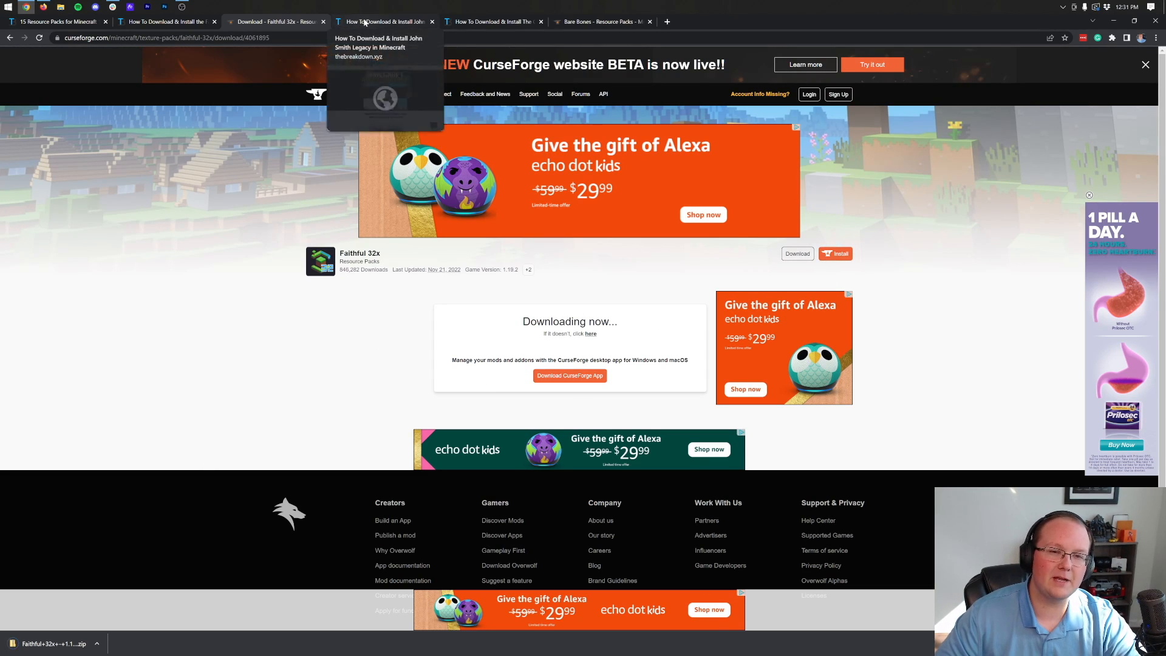
# Step: Download John Smith Legacy 1.19.3 pre2 from the guide's Minecraft Java 1.19.3 section
pyautogui.click(383, 20)
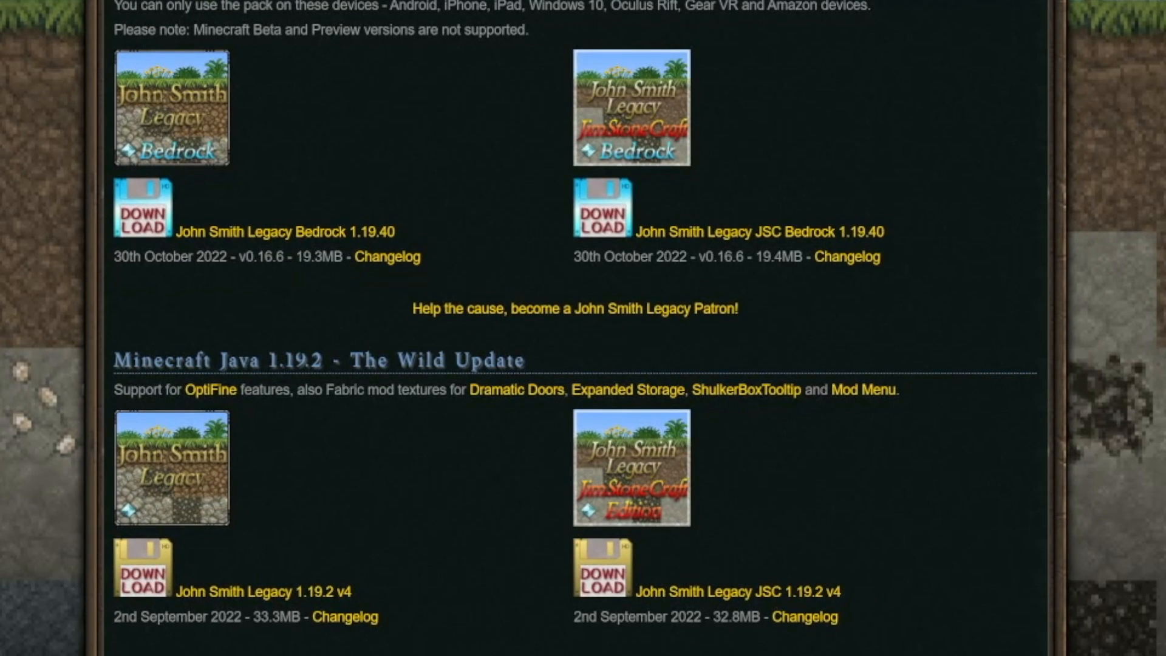
pyautogui.scroll(-3)
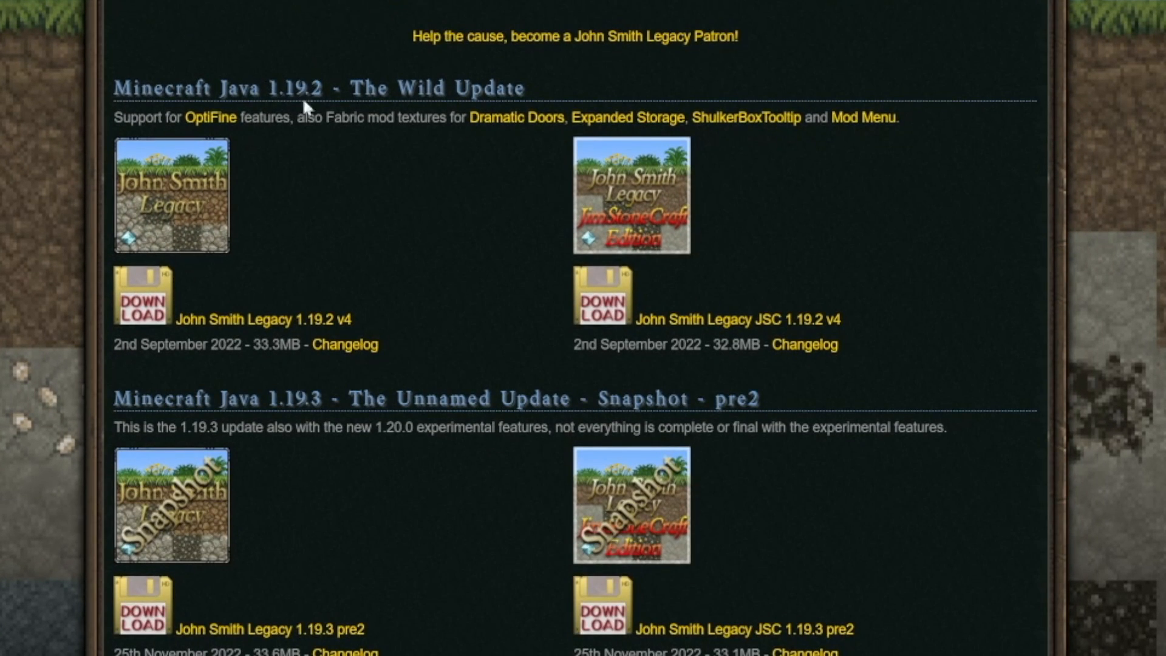
pyautogui.scroll(-3)
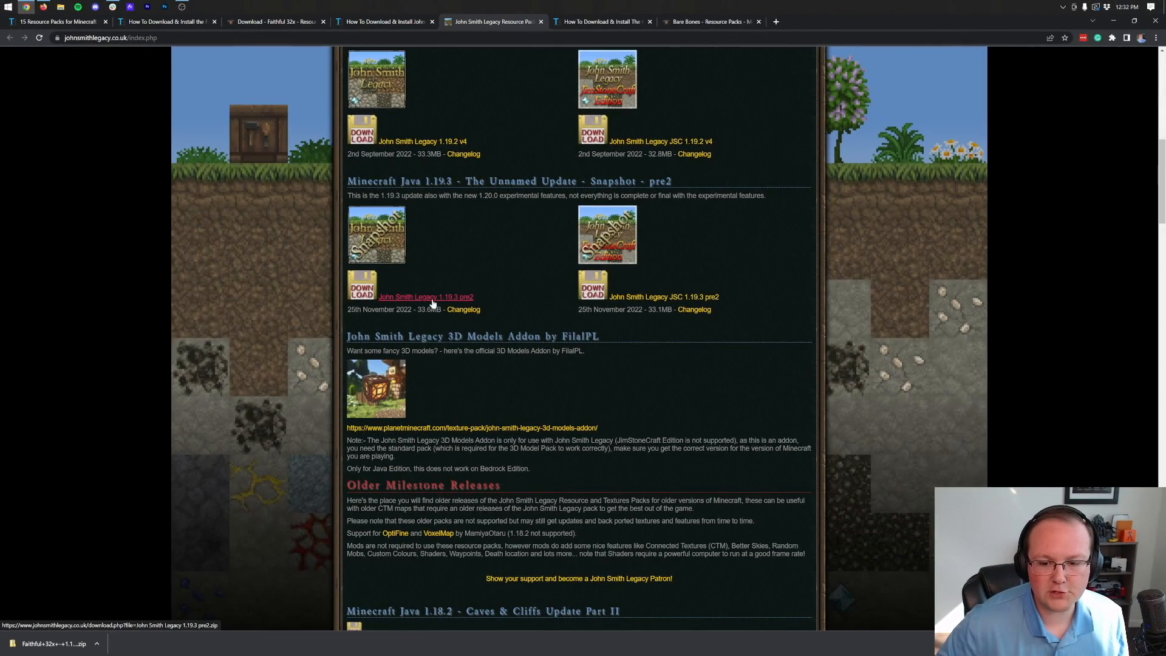
pyautogui.click(425, 297)
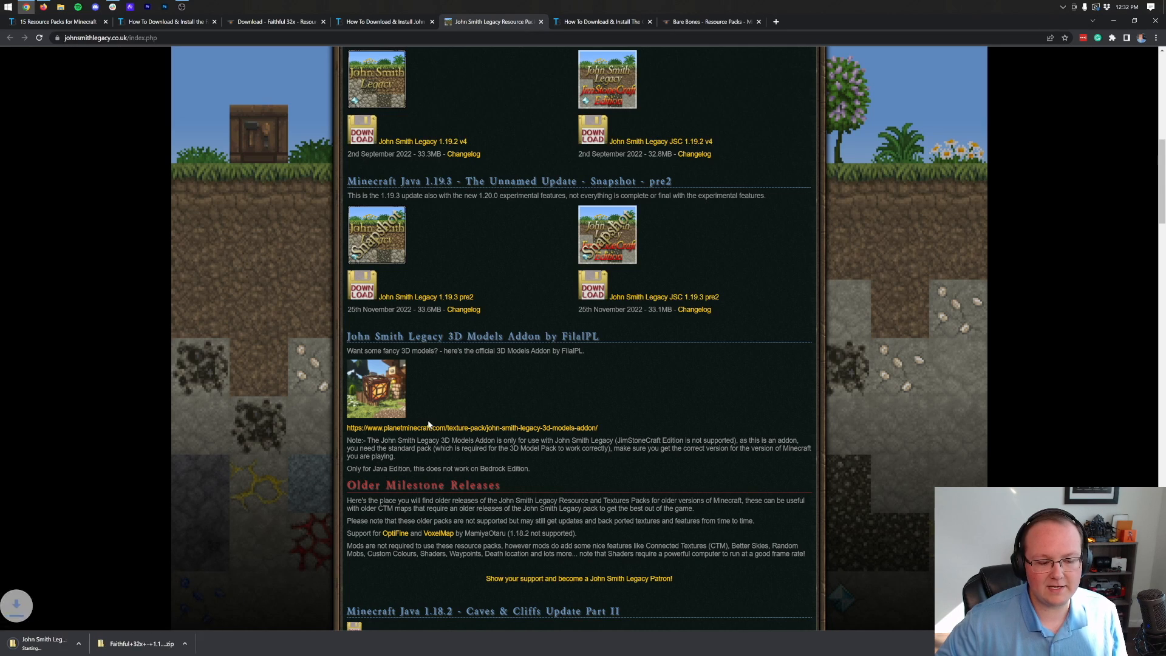
pyautogui.click(603, 20)
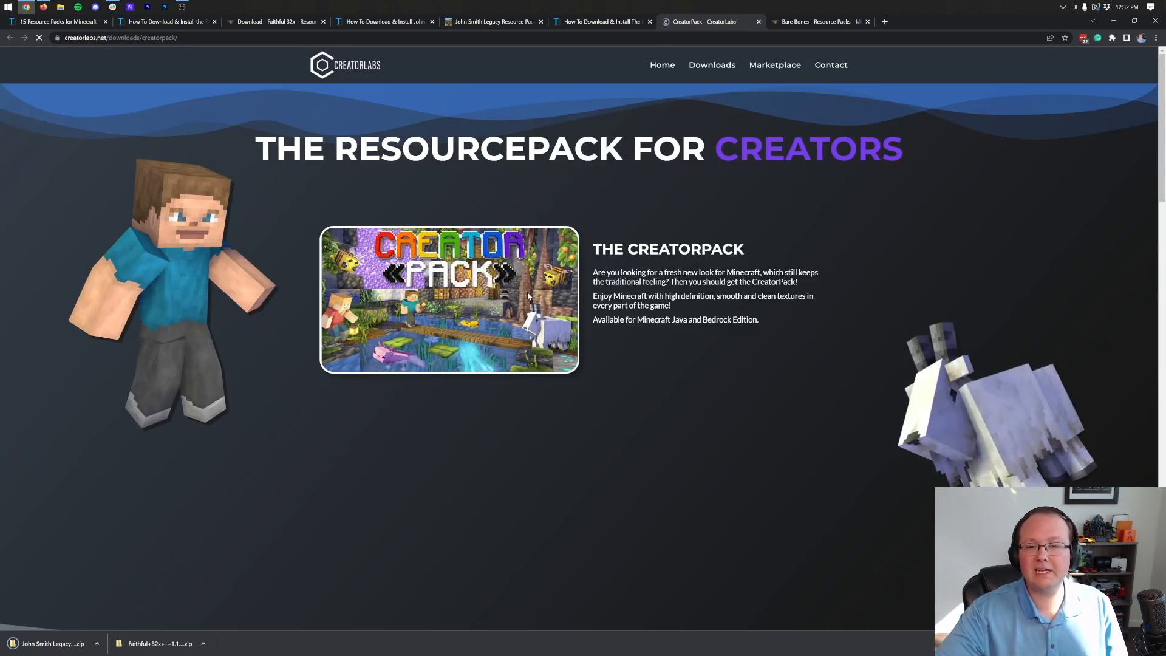
# Step: Choose the Java edition CreatorPack for Minecraft 1.19 and start its download
pyautogui.scroll(-3)
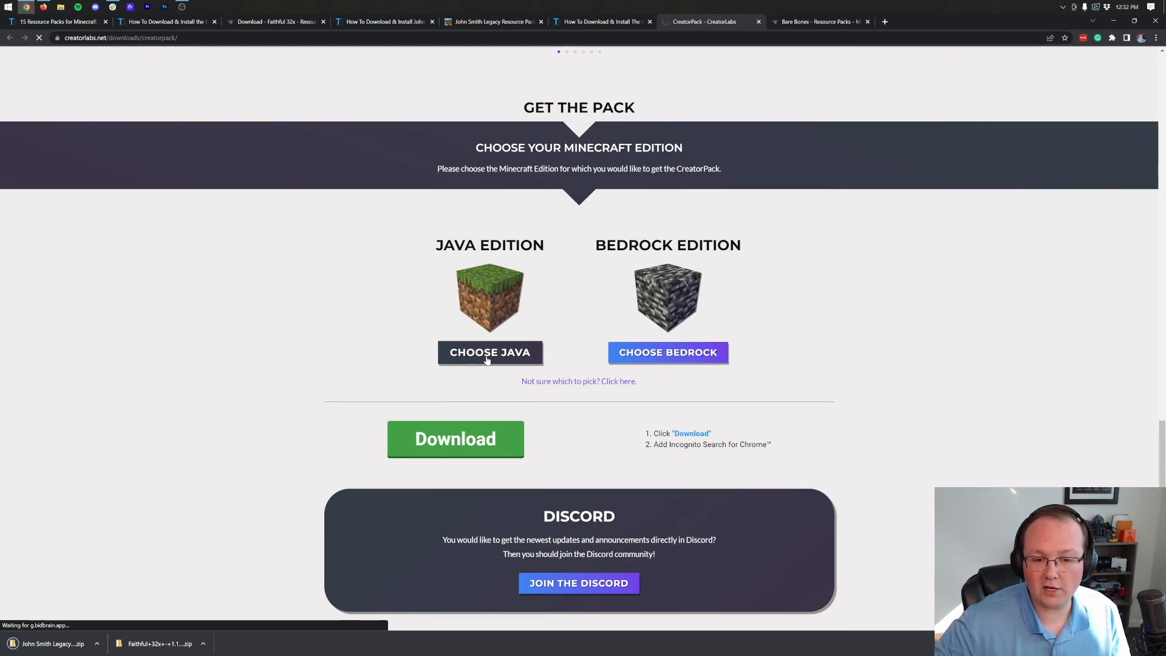
pyautogui.click(489, 352)
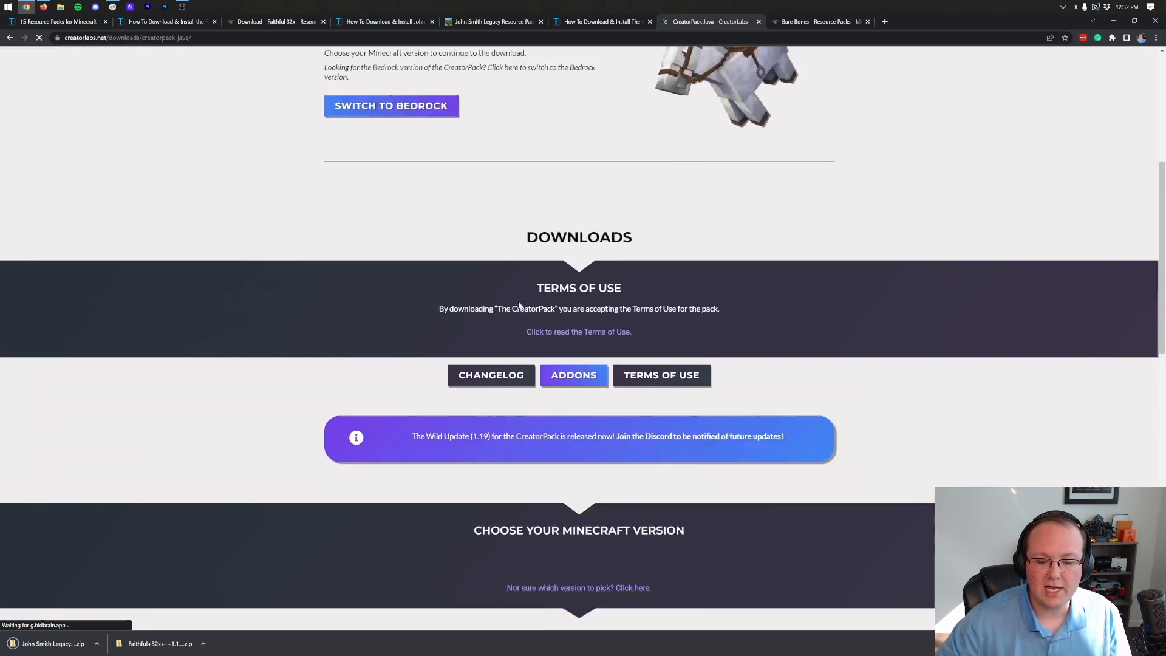
pyautogui.scroll(-3)
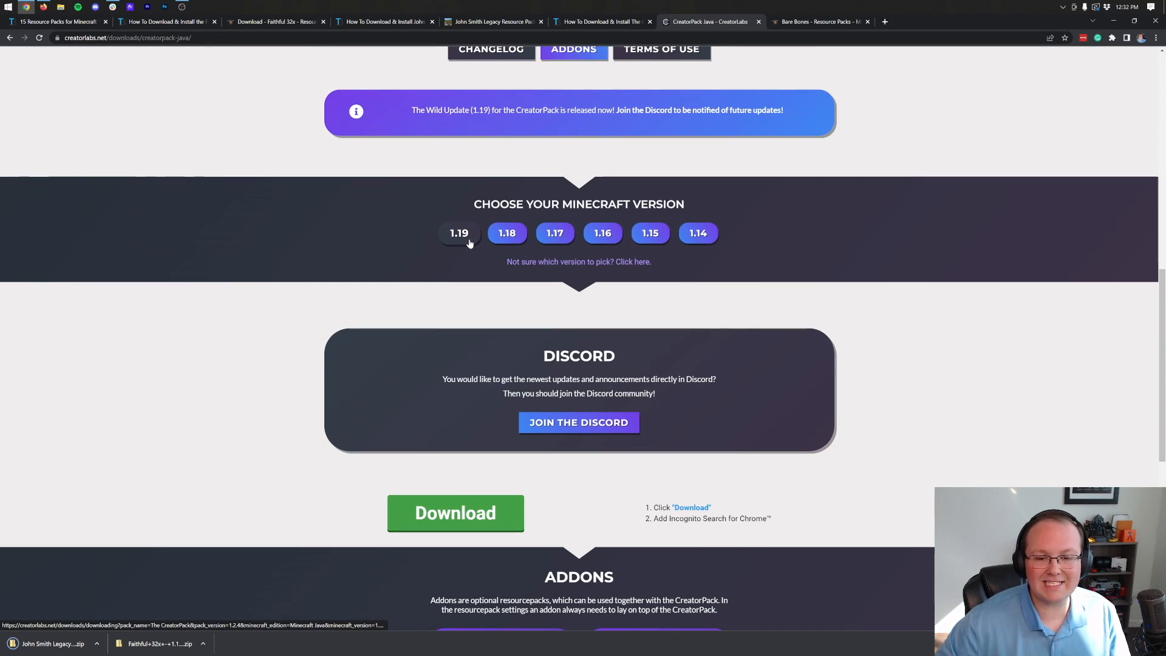
pyautogui.click(455, 513)
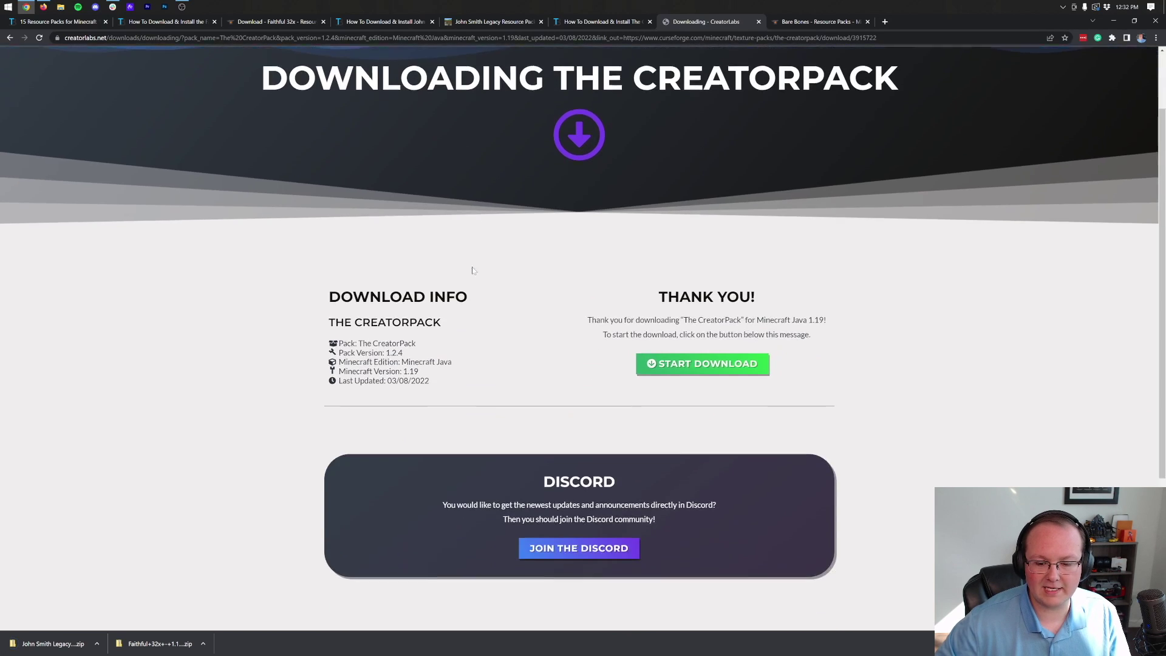
pyautogui.scroll(-3)
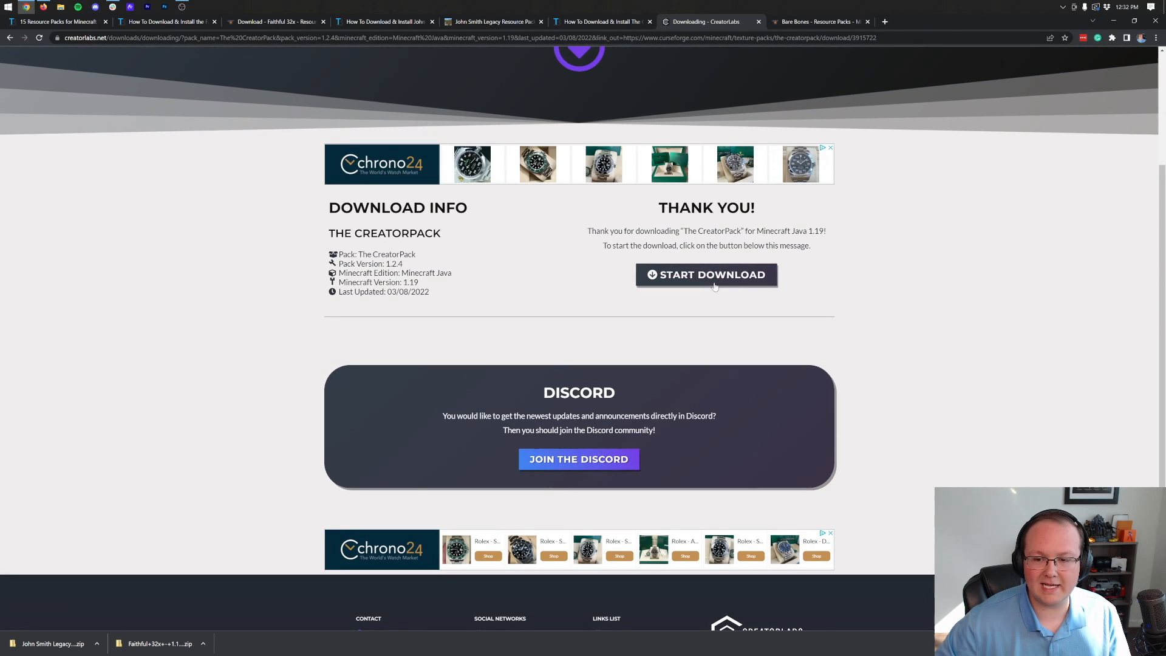
pyautogui.click(705, 274)
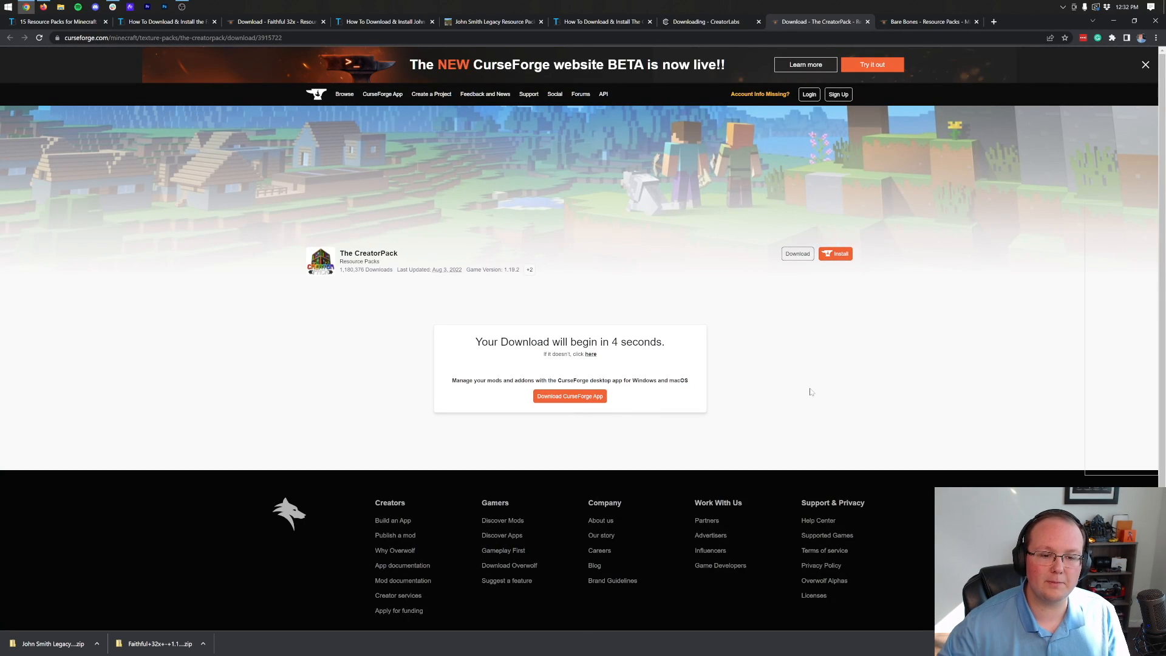
# Step: Download the Bare Bones 1.19 file from the Bare Bones CurseForge page's Recent Files
pyautogui.click(928, 20)
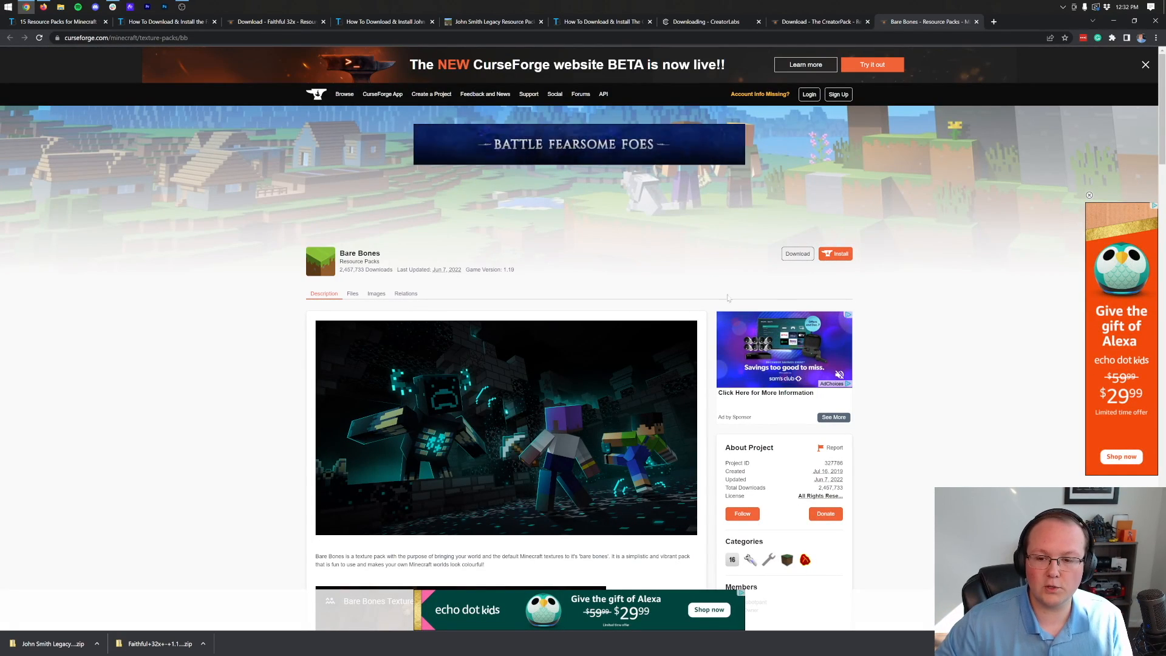
pyautogui.scroll(-3)
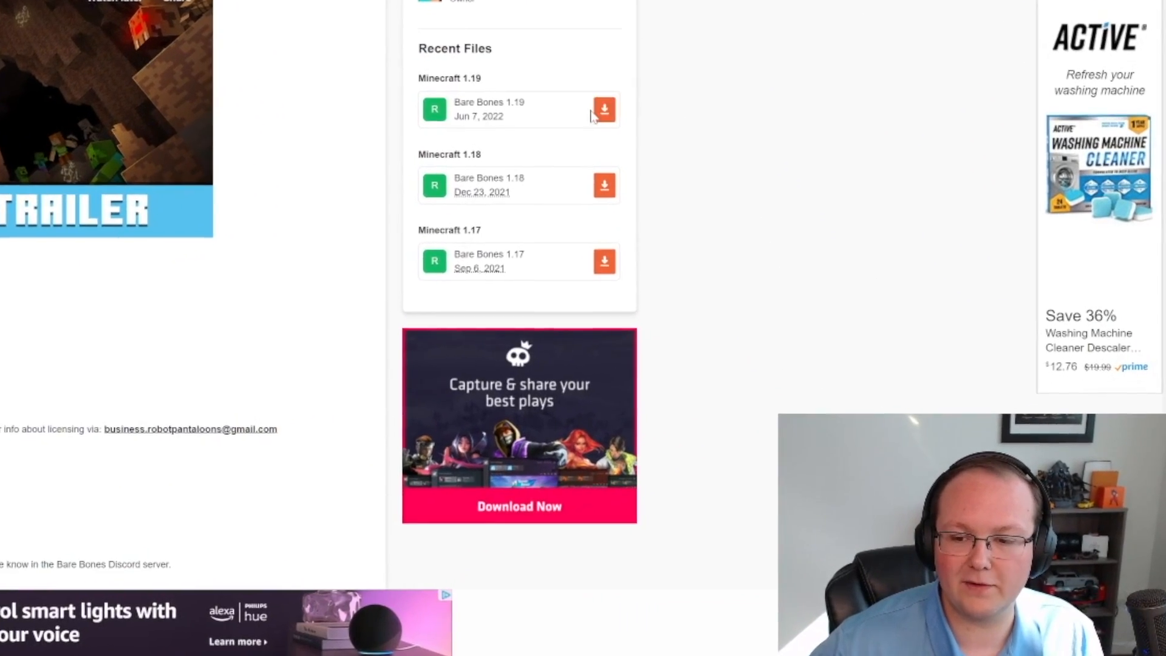
pyautogui.click(603, 109)
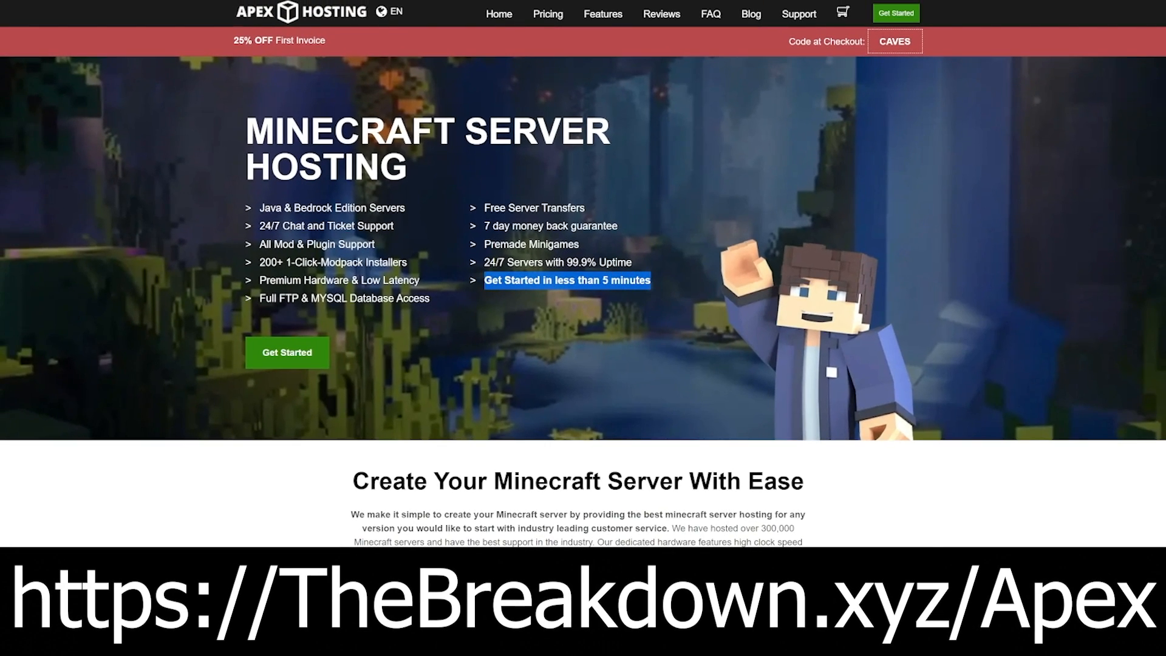
# Step: Switch the Apex Hosting server to Minecraft 1.19 [Latest], choosing I'll Restart Later
pyautogui.scroll(-3)
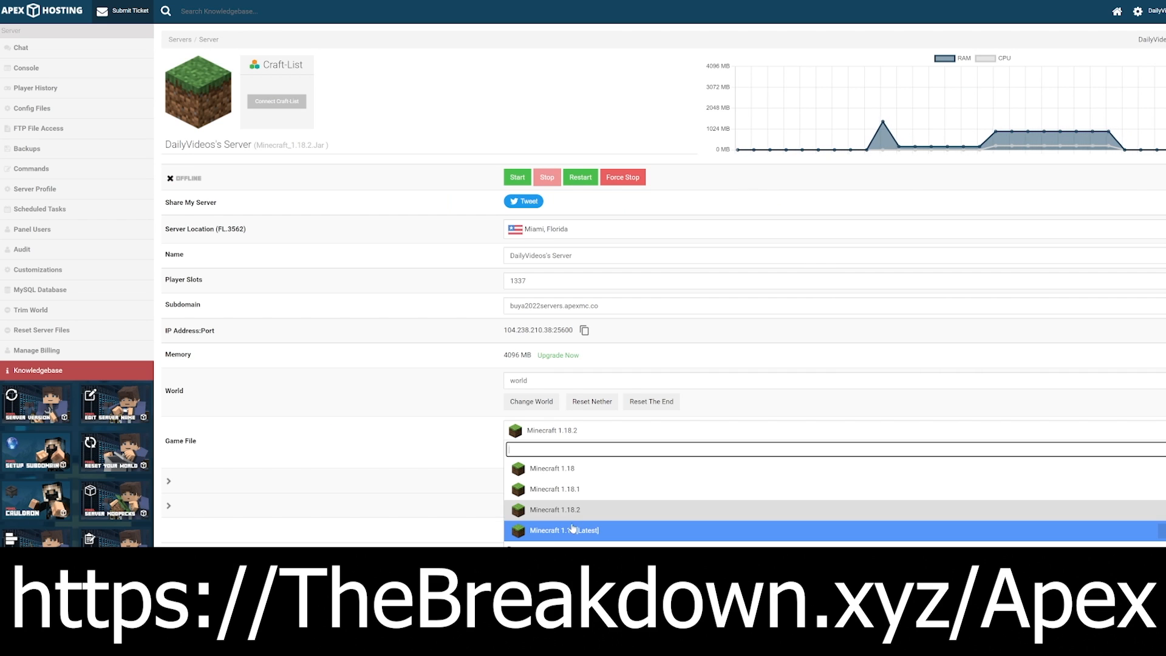
pyautogui.click(564, 531)
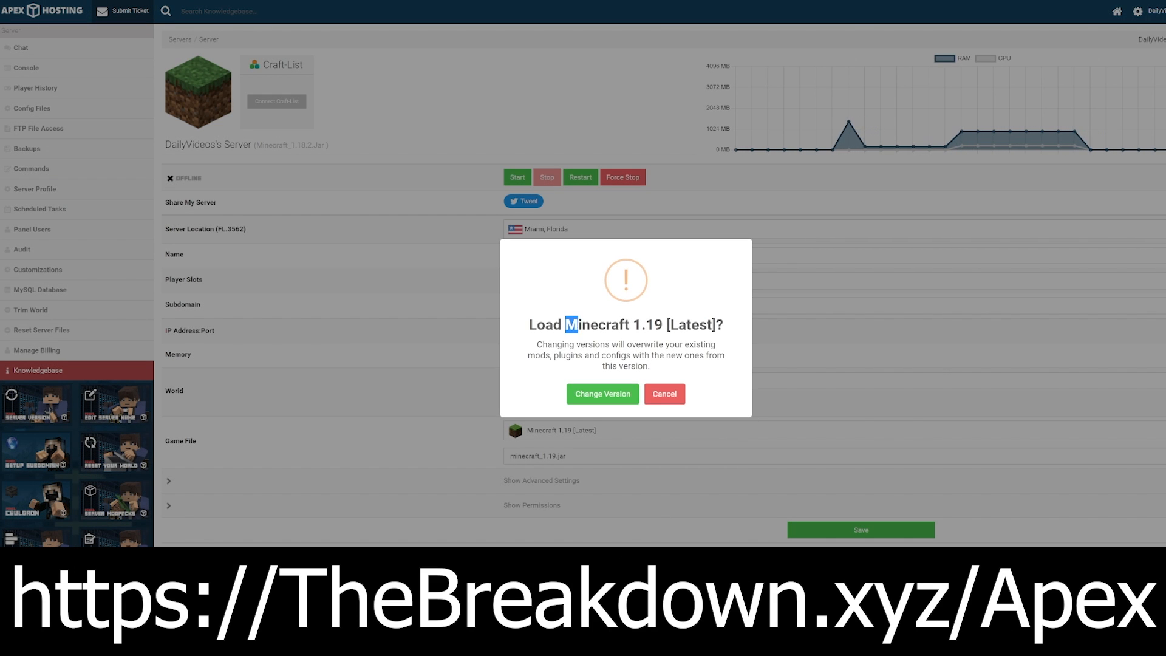
pyautogui.click(603, 393)
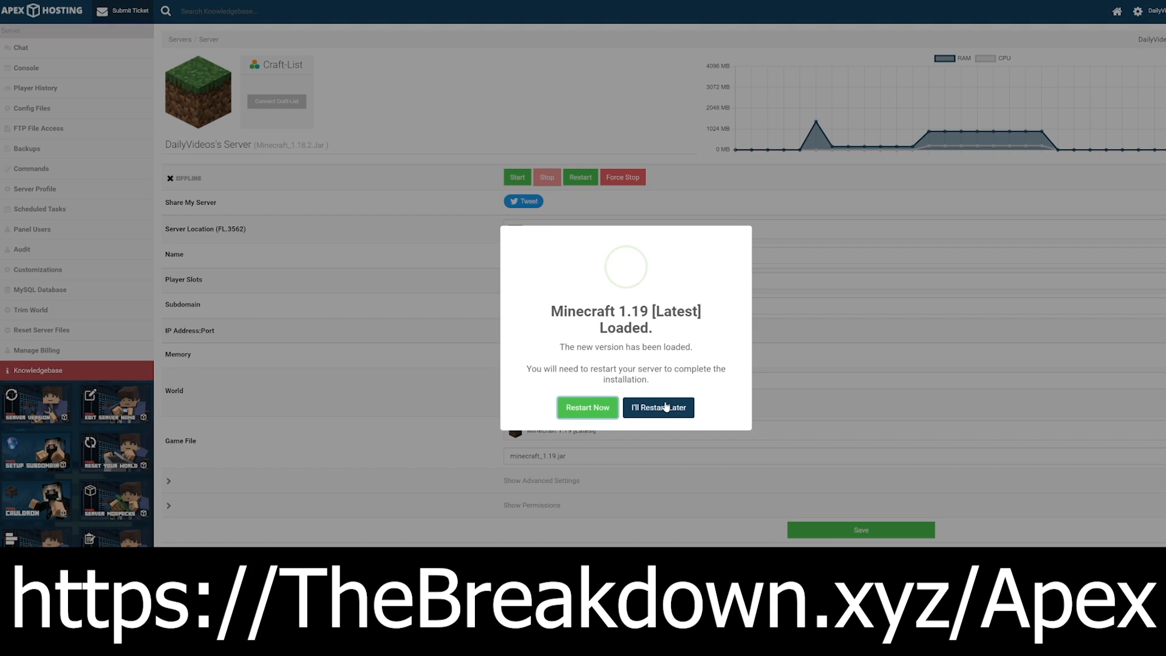
pyautogui.click(657, 407)
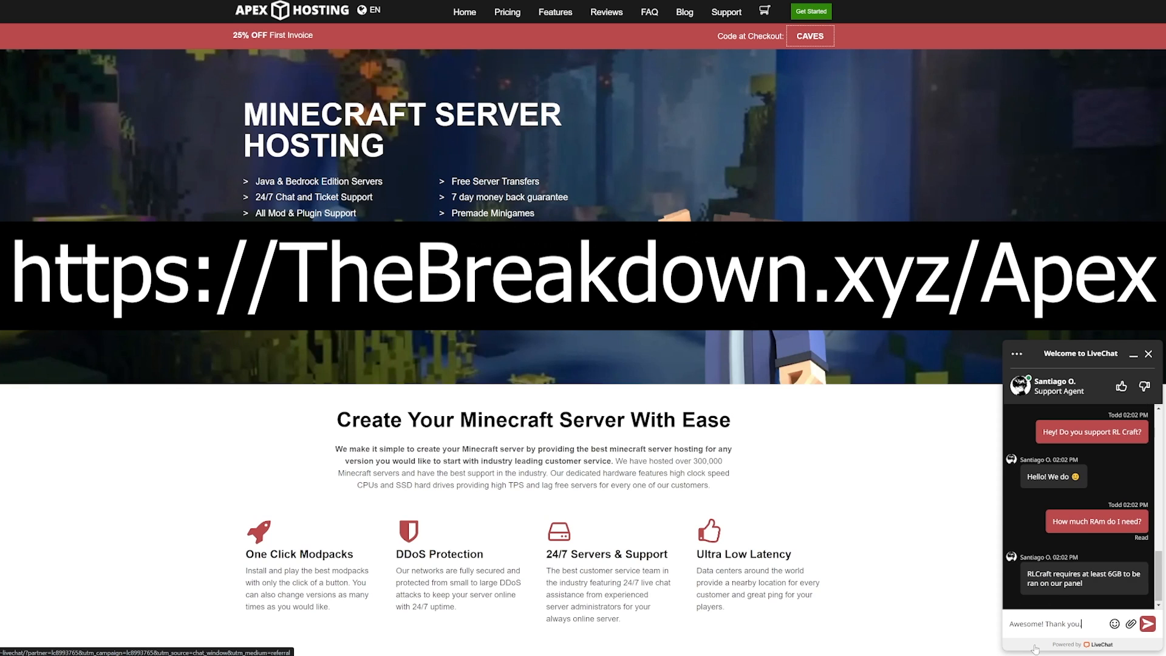
pyautogui.scroll(-3)
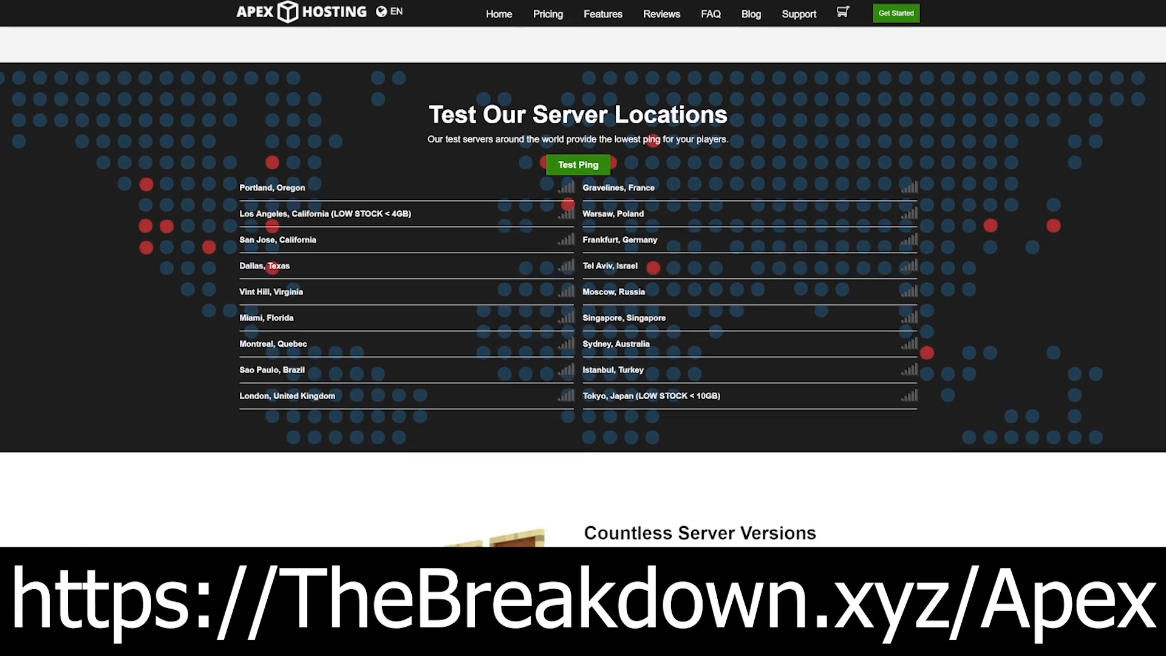
pyautogui.scroll(-3)
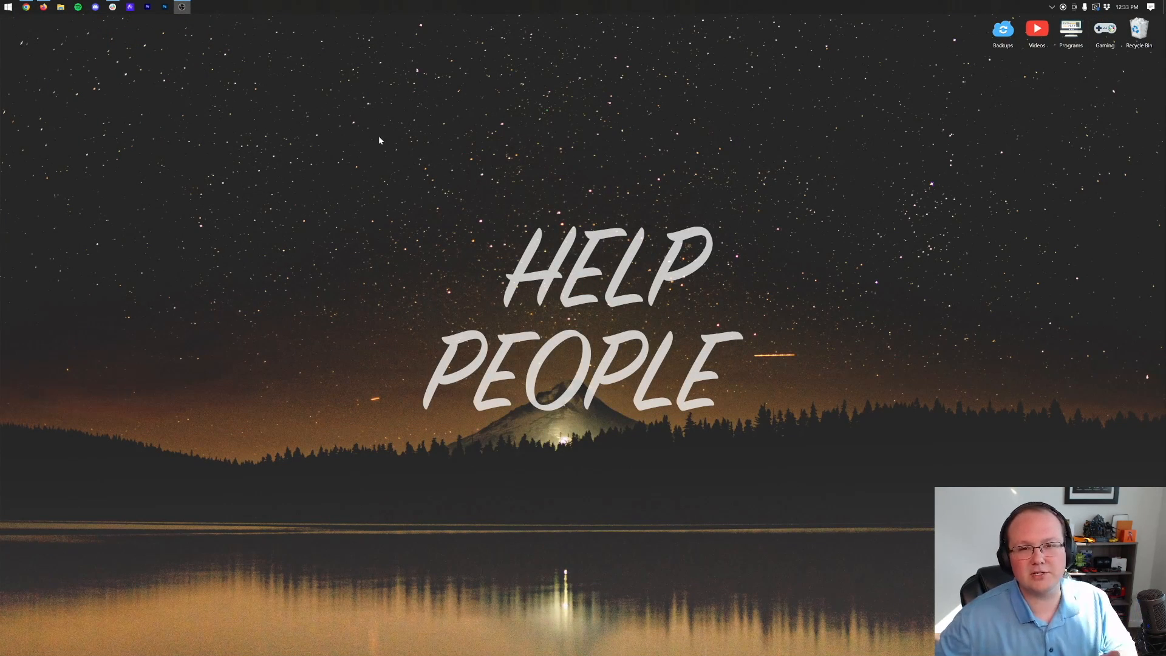
pyautogui.moveTo(302, 133)
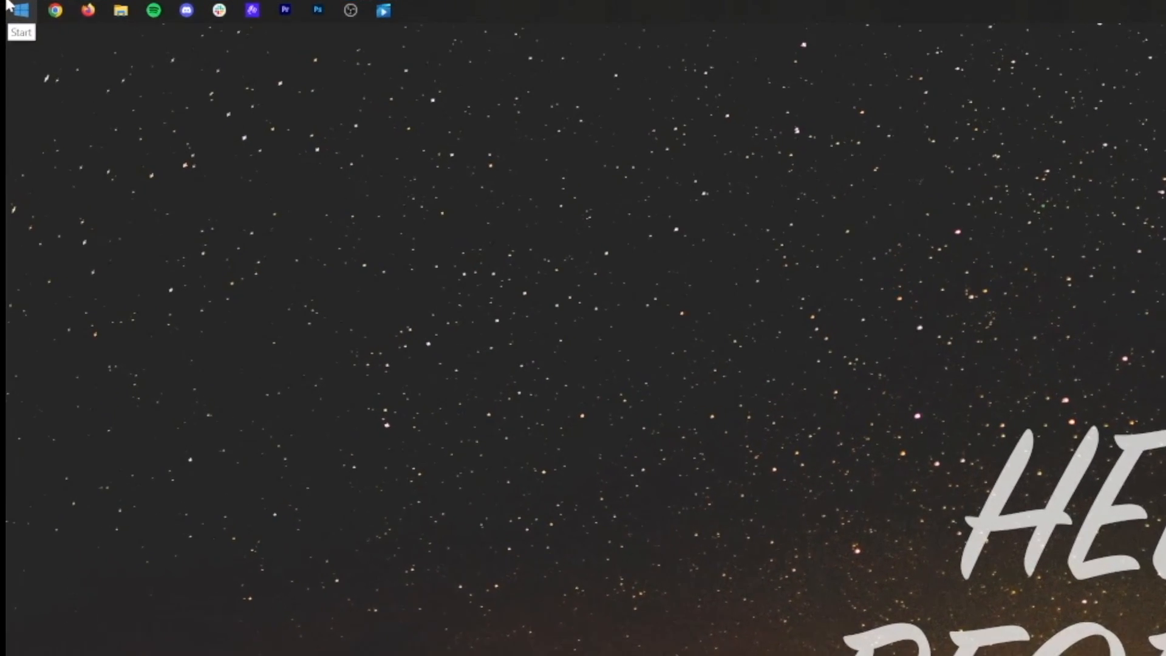
# Step: Search the Start menu for 'down' and launch File Explorer from Best match
pyautogui.click(14, 10)
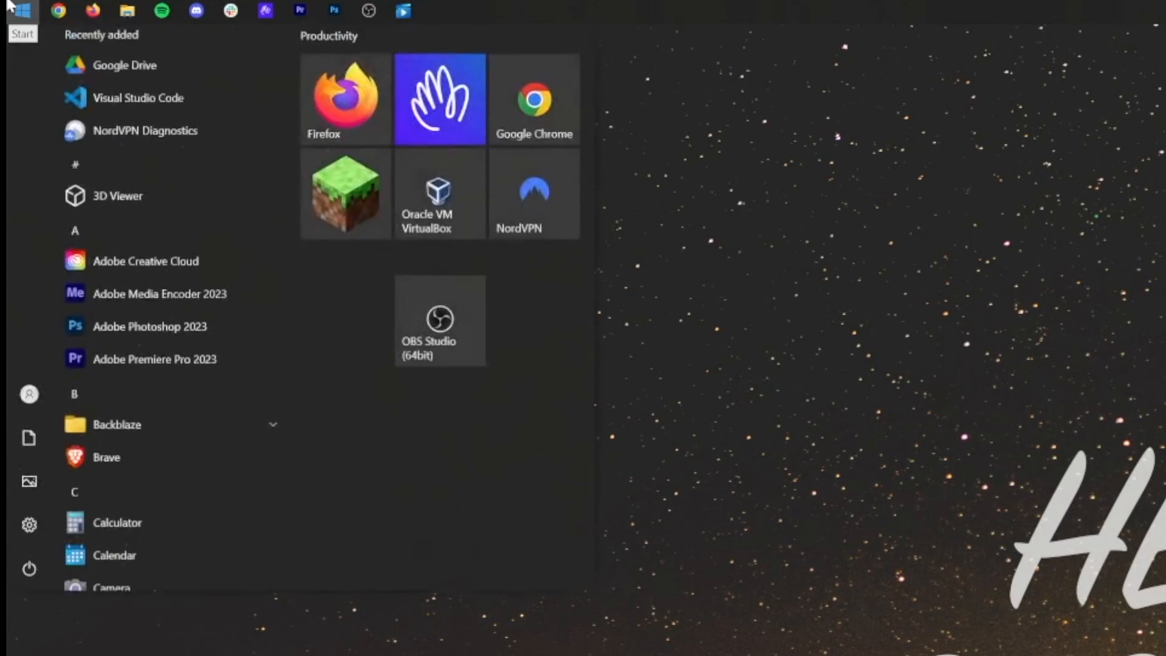
pyautogui.write('down')
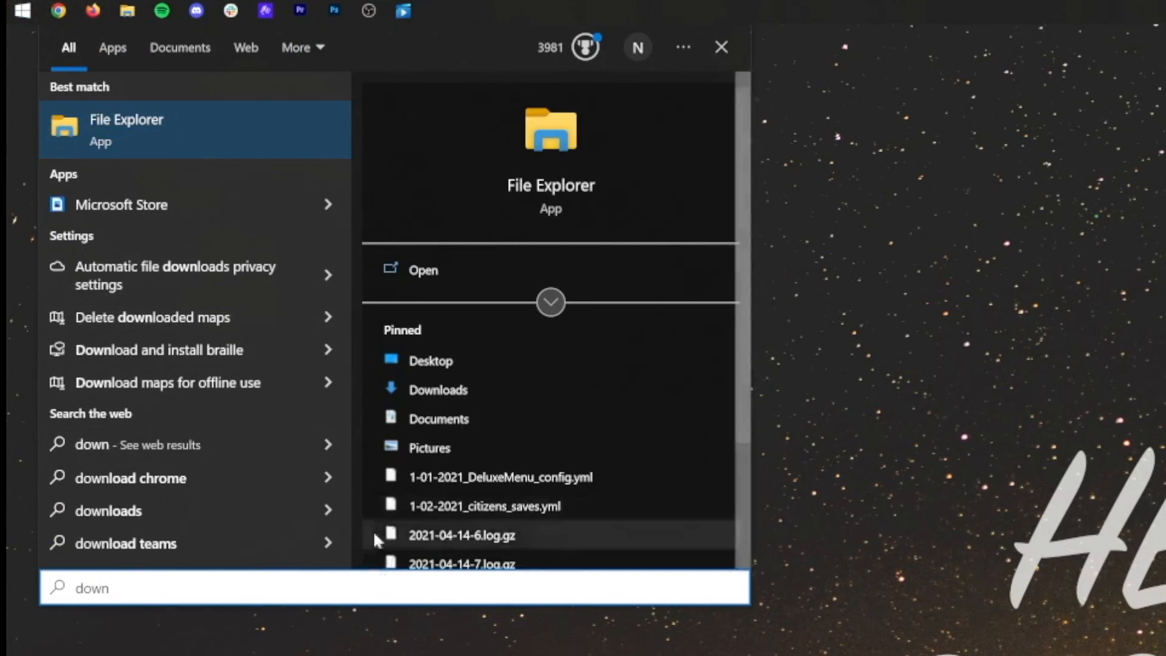
pyautogui.click(423, 269)
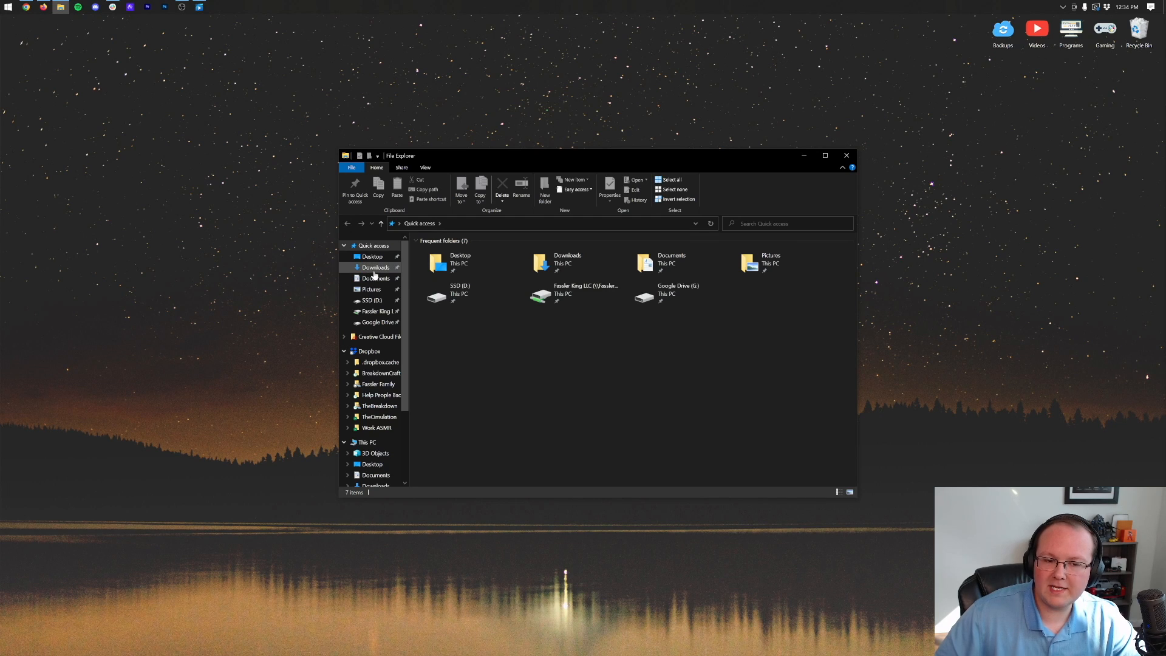
# Step: Open the Downloads folder through This PC in File Explorer
pyautogui.scroll(-3)
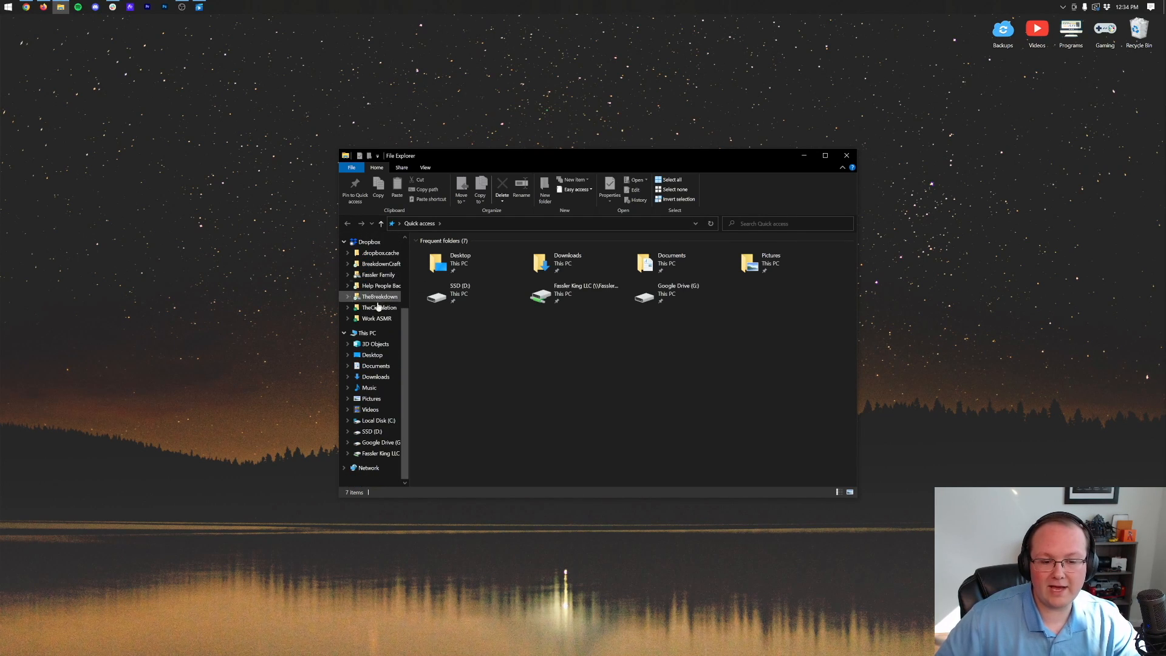
pyautogui.click(368, 332)
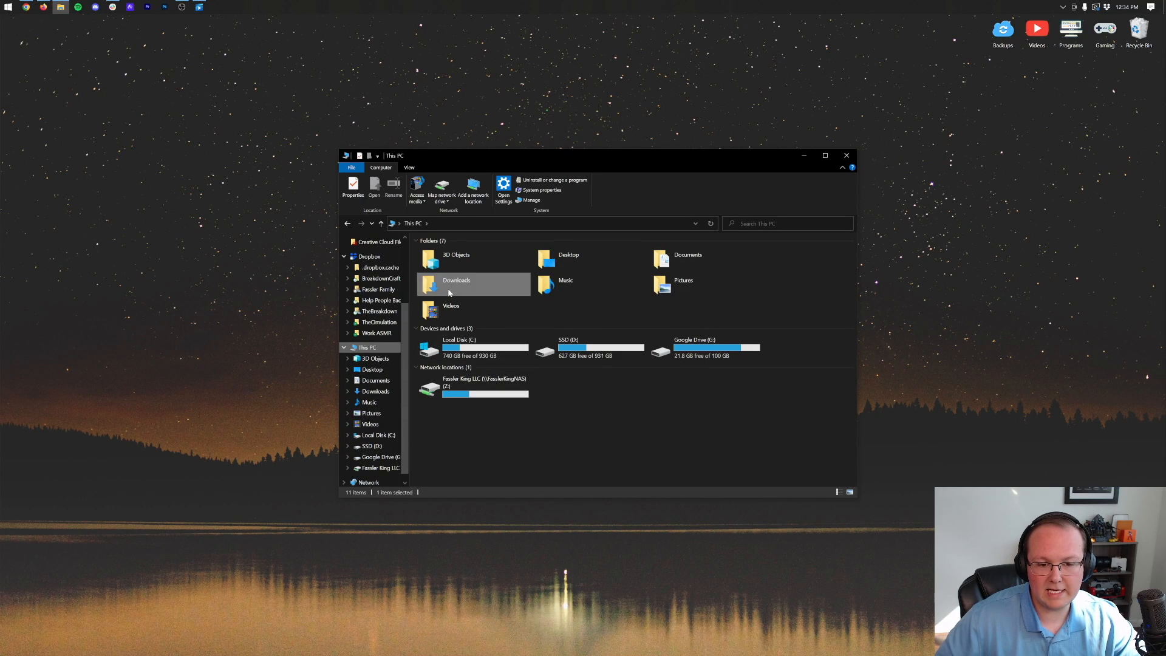
pyautogui.doubleClick(456, 285)
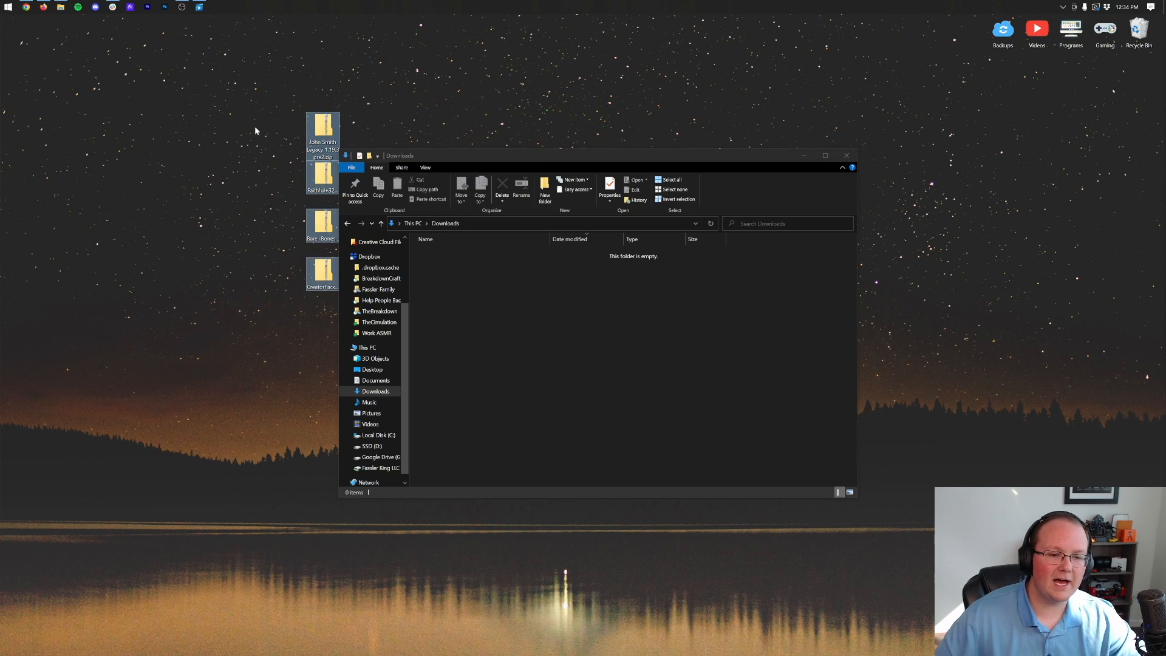
pyautogui.write('down')
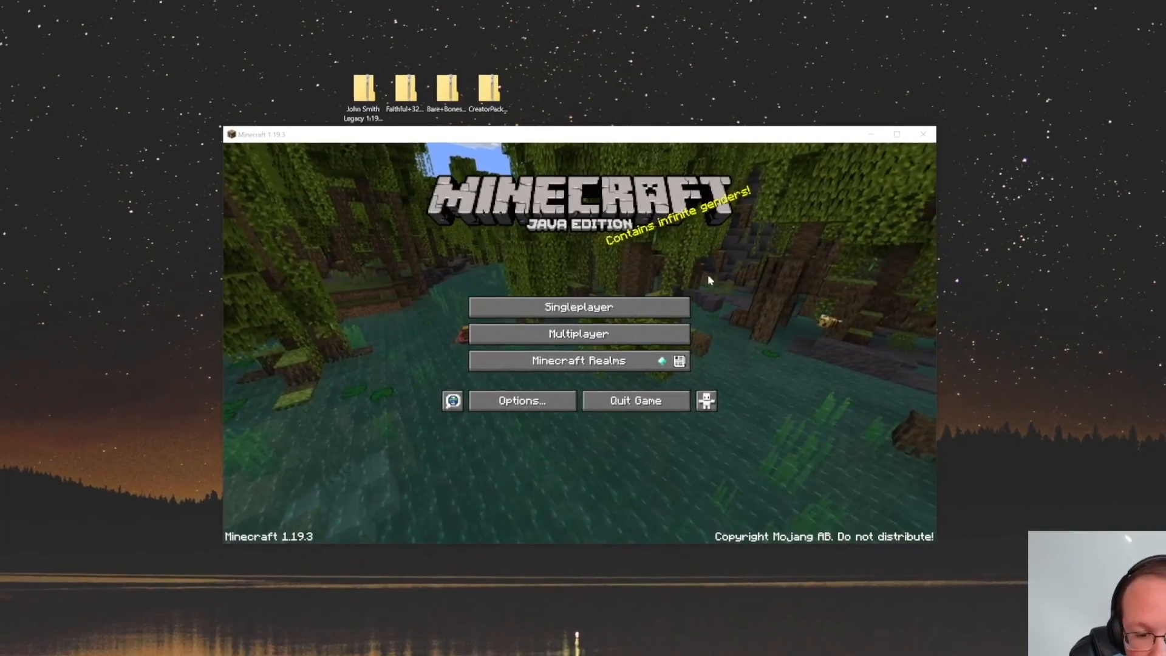
# Step: Open the resourcepacks folder via Options, Resource Packs and Open Pack Folder
pyautogui.click(521, 401)
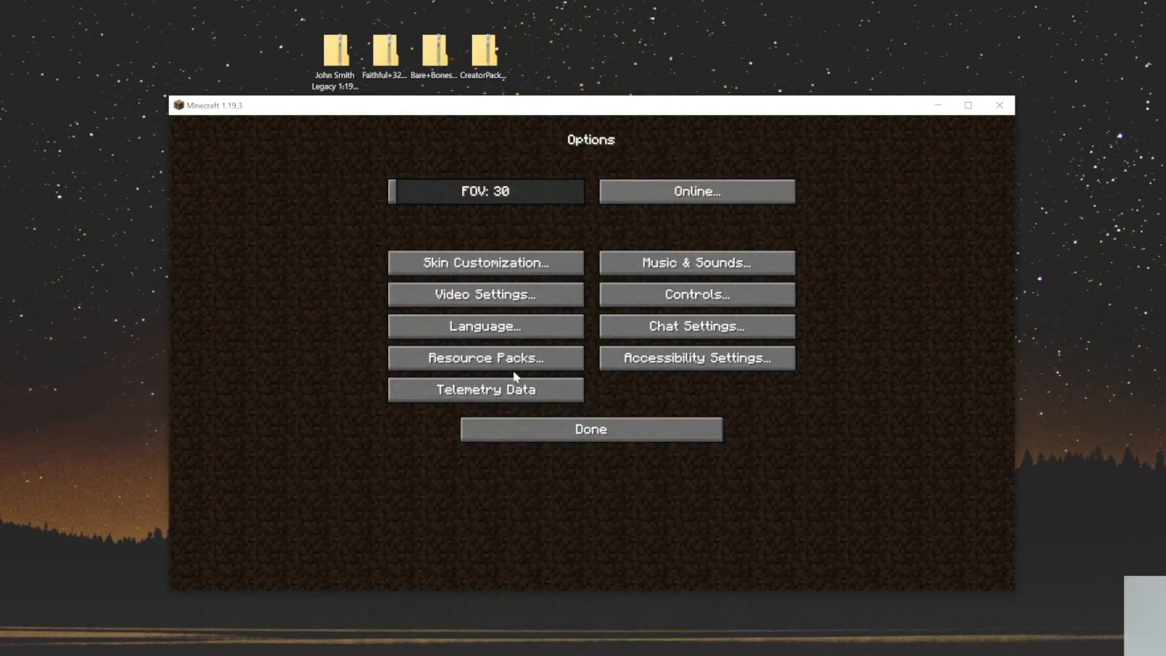
pyautogui.click(484, 358)
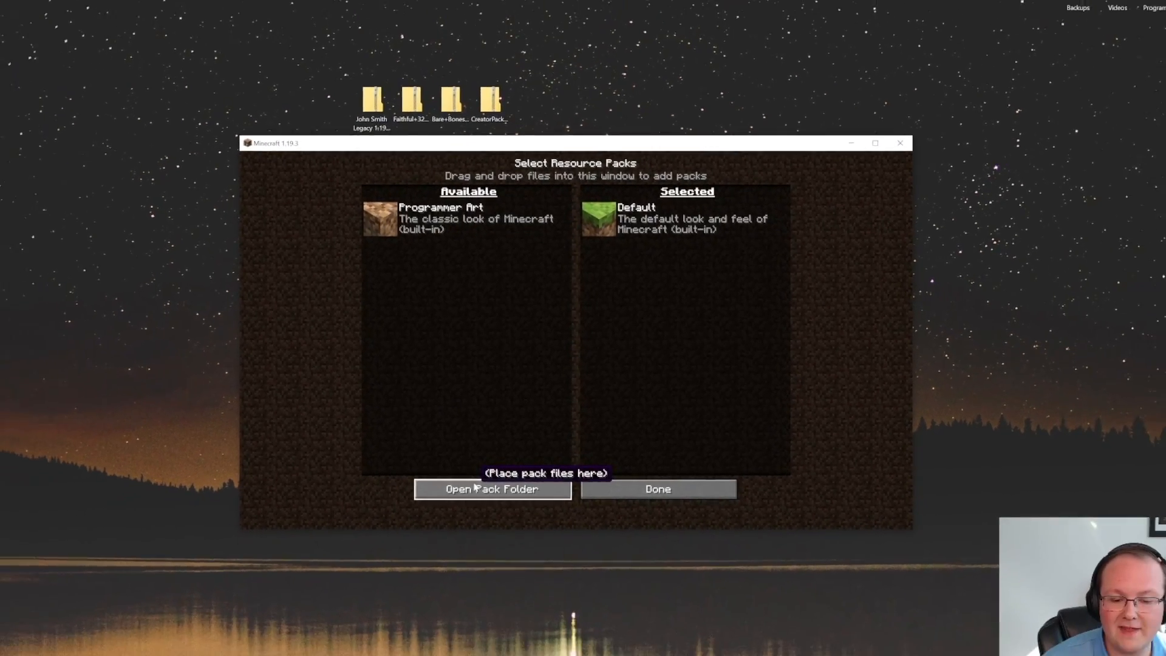
pyautogui.click(491, 489)
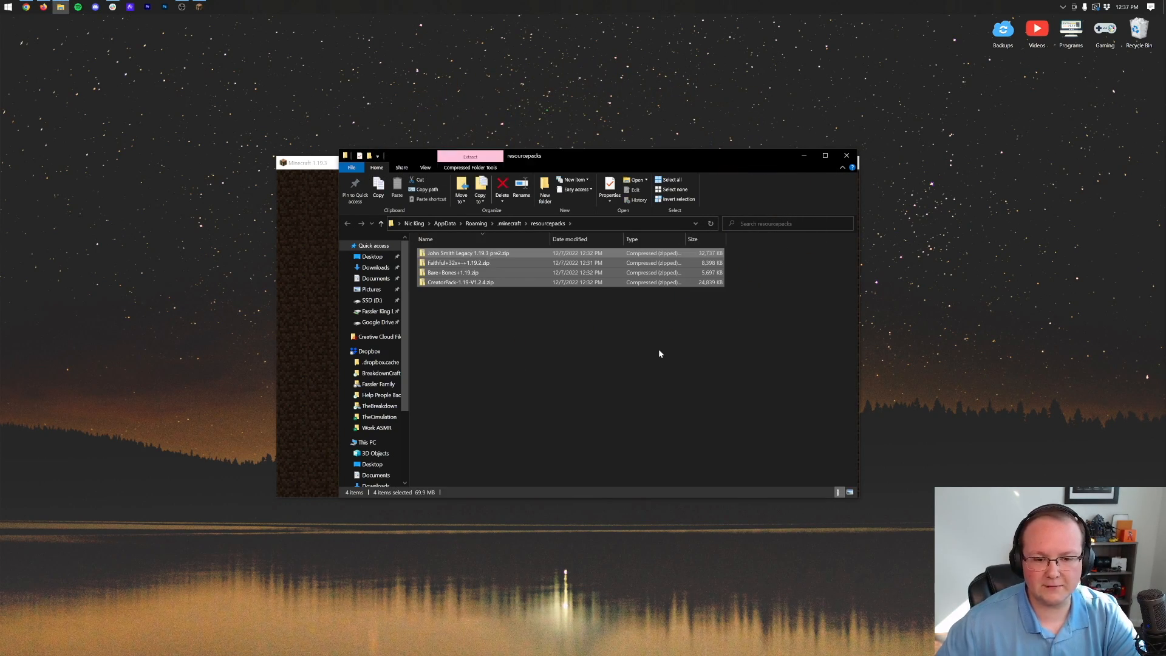
pyautogui.moveTo(551, 325)
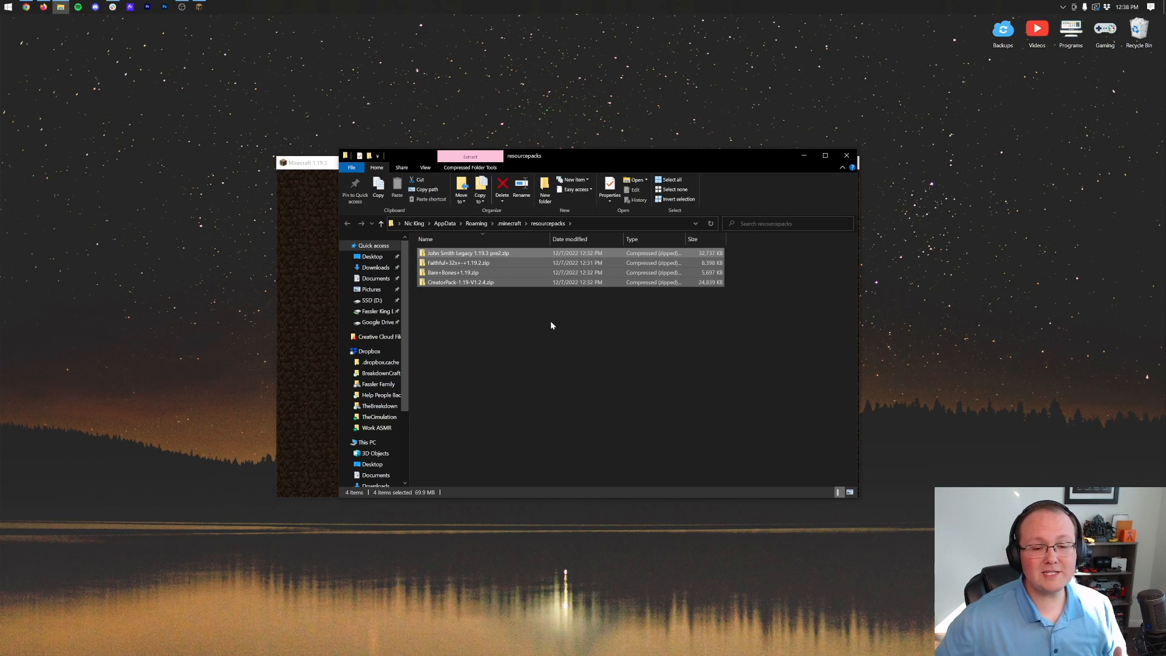
# Step: Deselect the zip files in the resourcepacks folder by clicking empty space
pyautogui.click(553, 325)
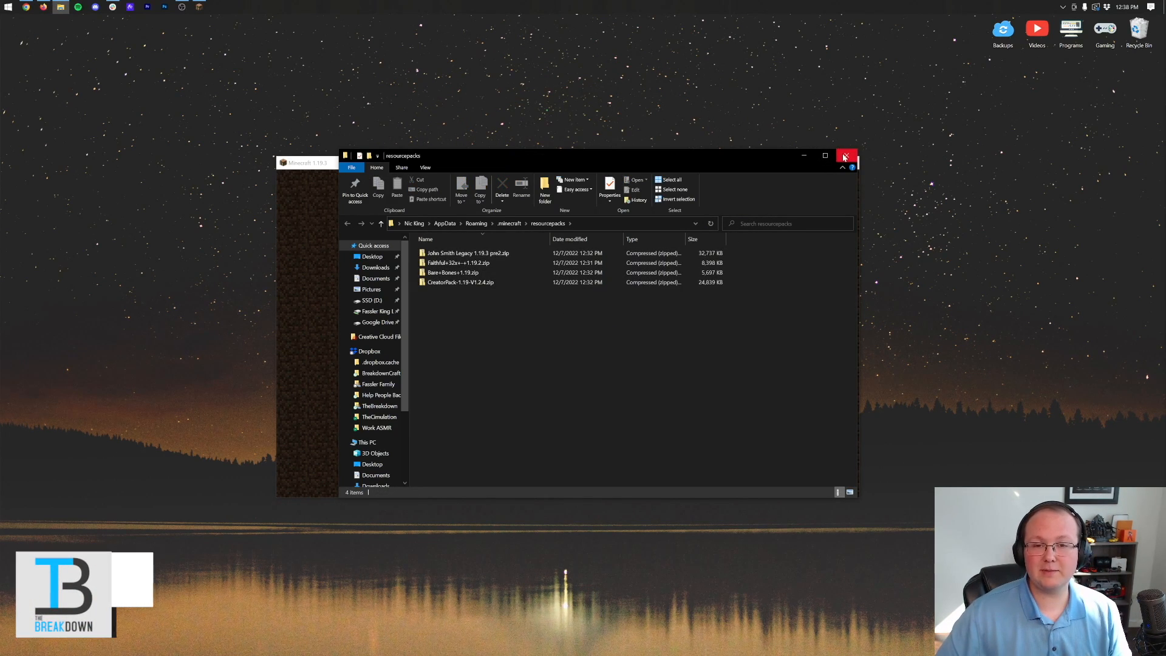
# Step: Close the resourcepacks folder, enable John Smith Legacy, and confirm to return to Options
pyautogui.click(845, 156)
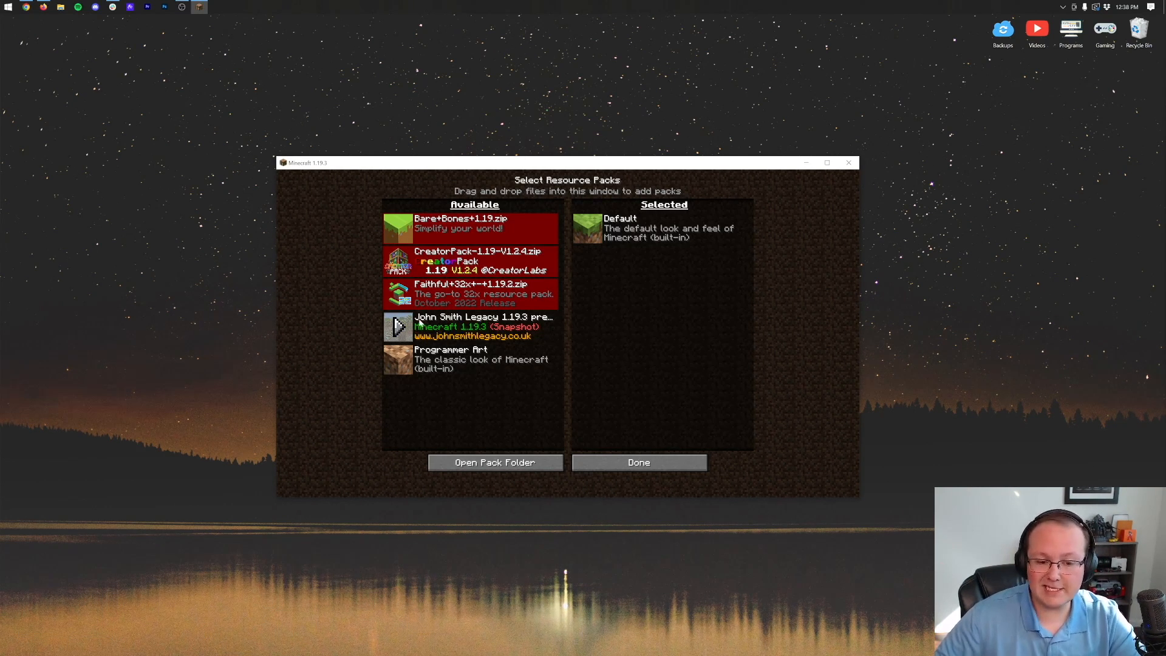
pyautogui.click(471, 326)
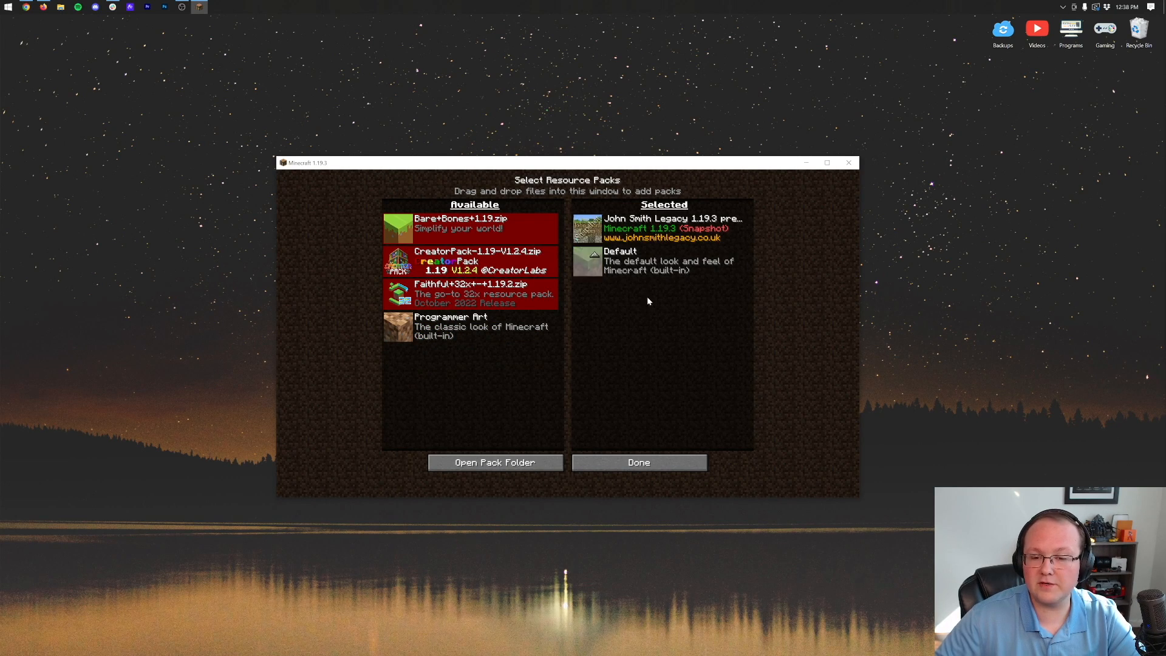
pyautogui.click(639, 461)
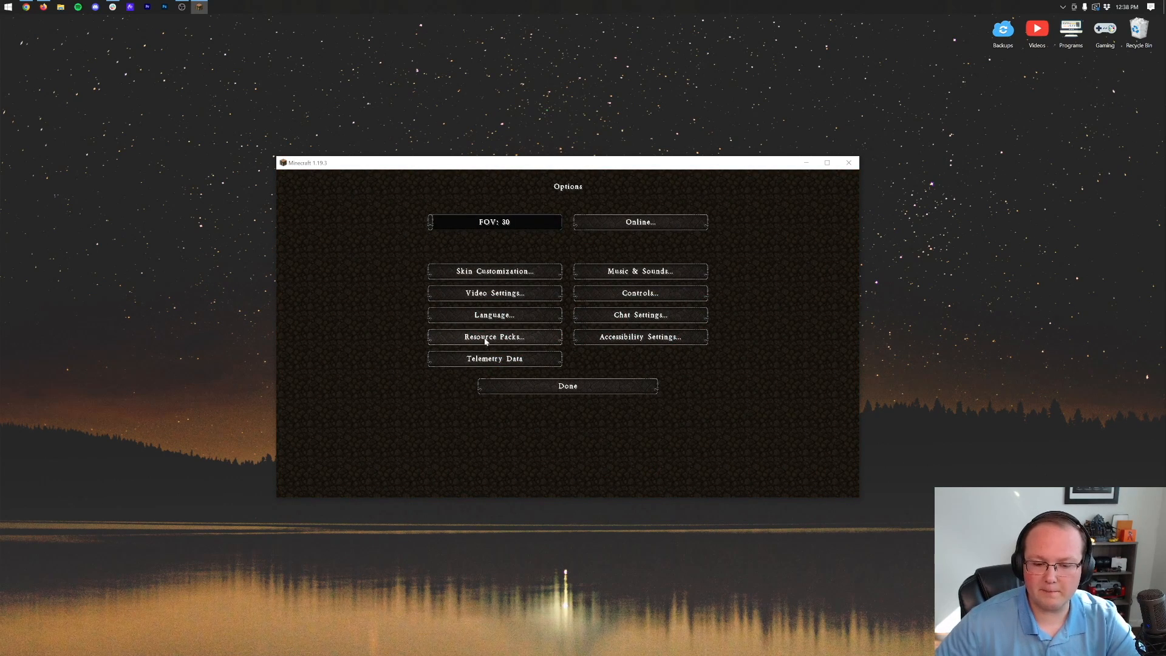
# Step: Select Bare+Bones in place of John Smith Legacy and accept the older-version warning
pyautogui.click(493, 336)
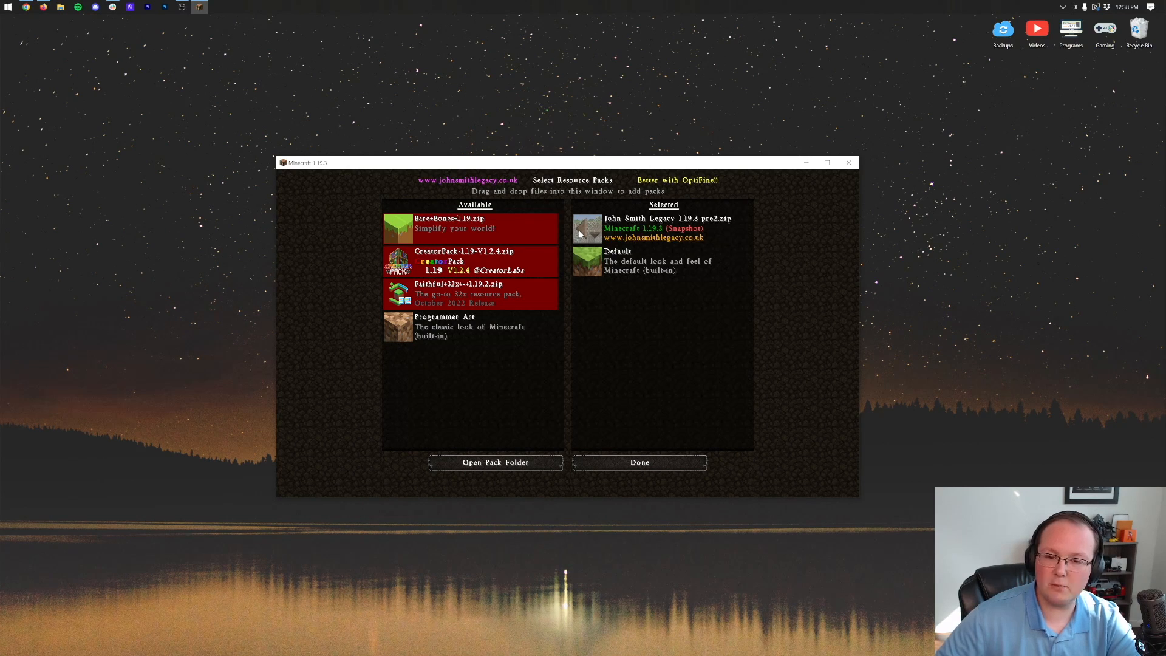
pyautogui.click(587, 228)
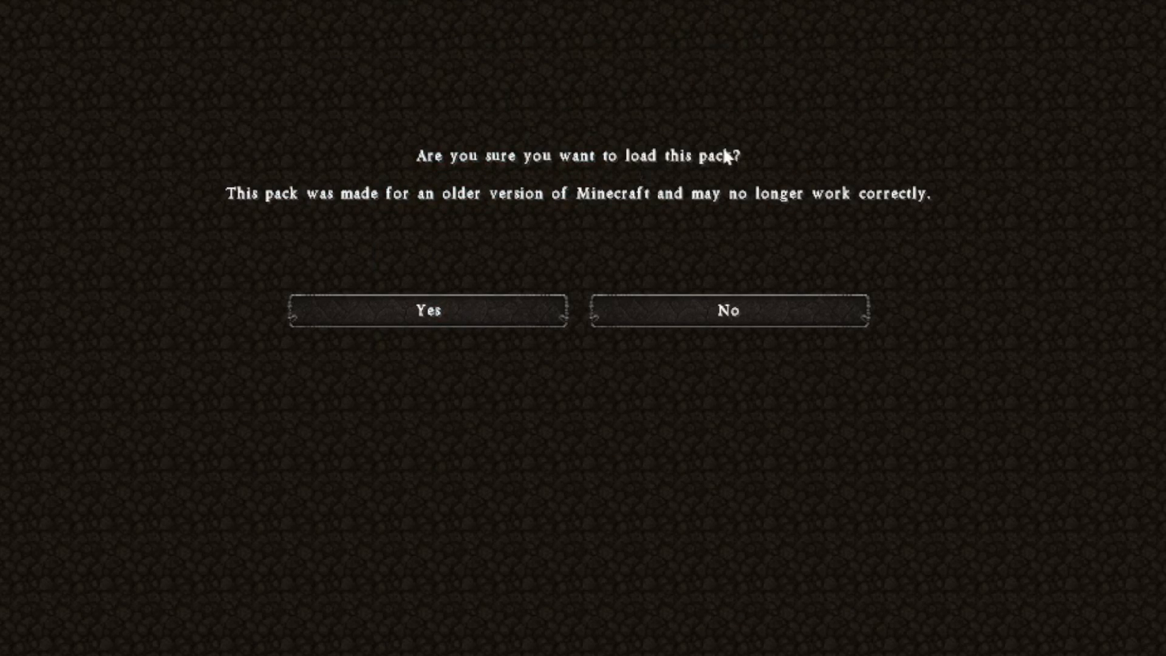
pyautogui.moveTo(880, 116)
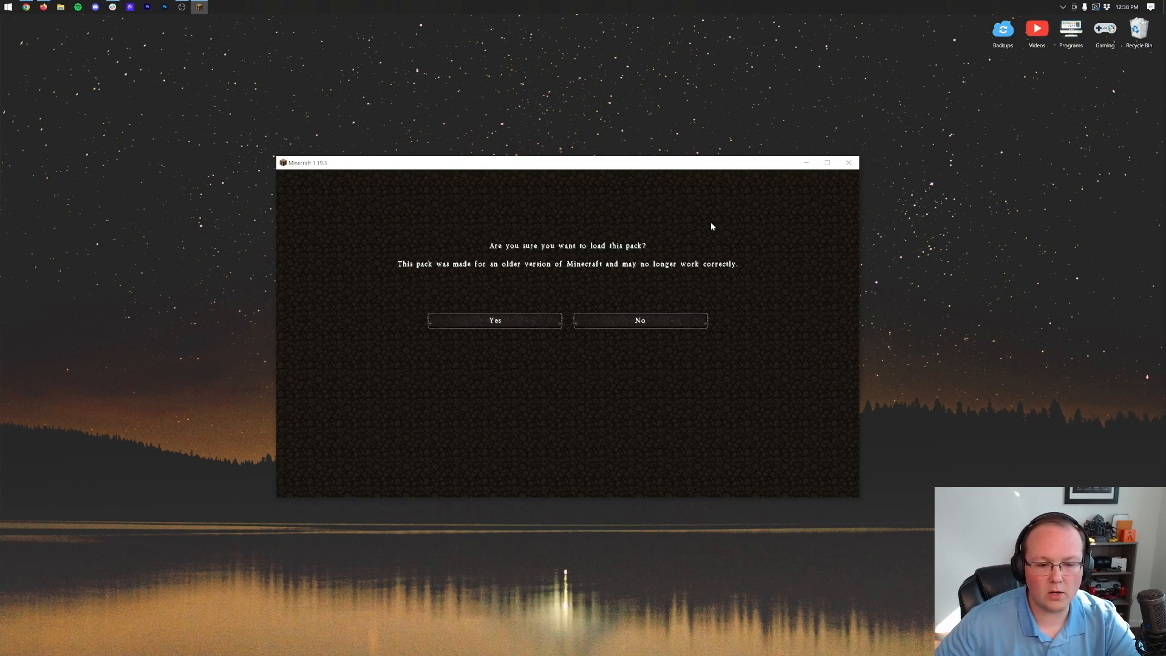
pyautogui.click(494, 320)
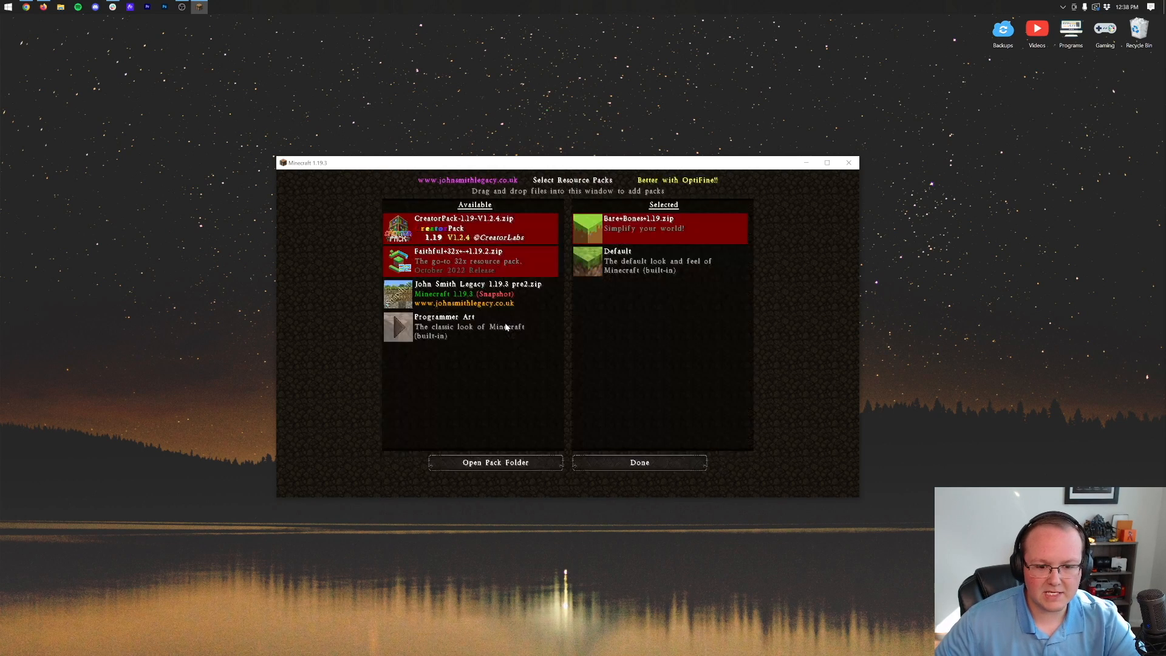
pyautogui.moveTo(665, 347)
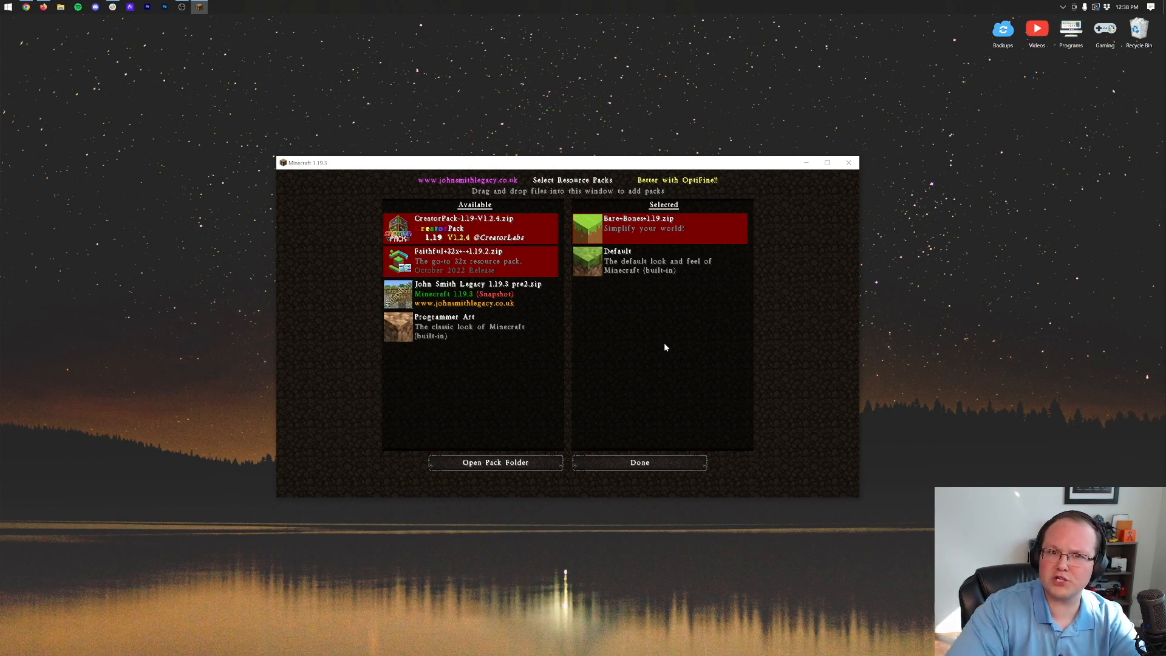
# Step: Apply Bare+Bones and start the Seed: TheBreakdown singleplayer world
pyautogui.click(638, 462)
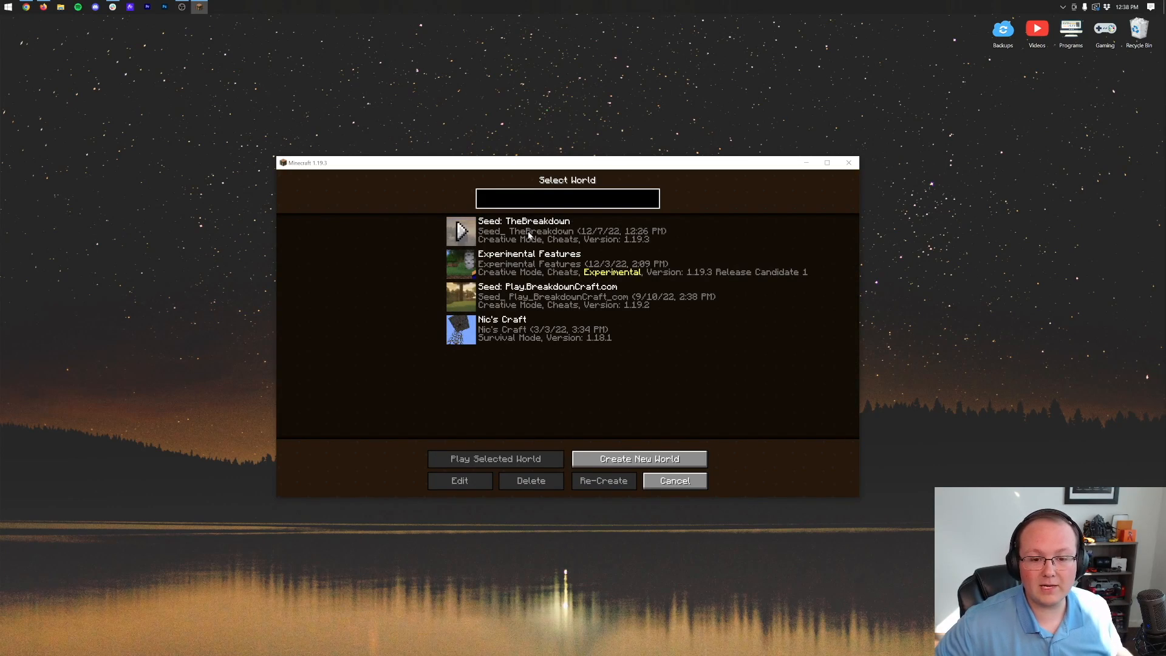
pyautogui.click(495, 458)
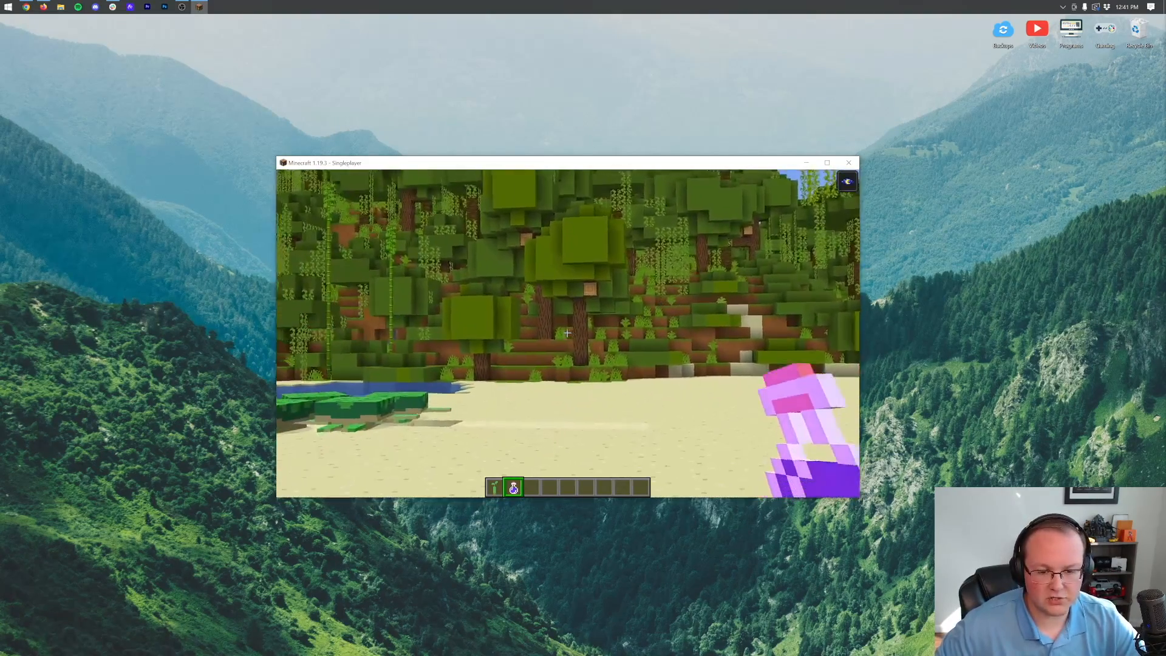
# Step: Pause and replace Bare+Bones with Faithful 32x, accepting the older-version warning
pyautogui.press('Escape')
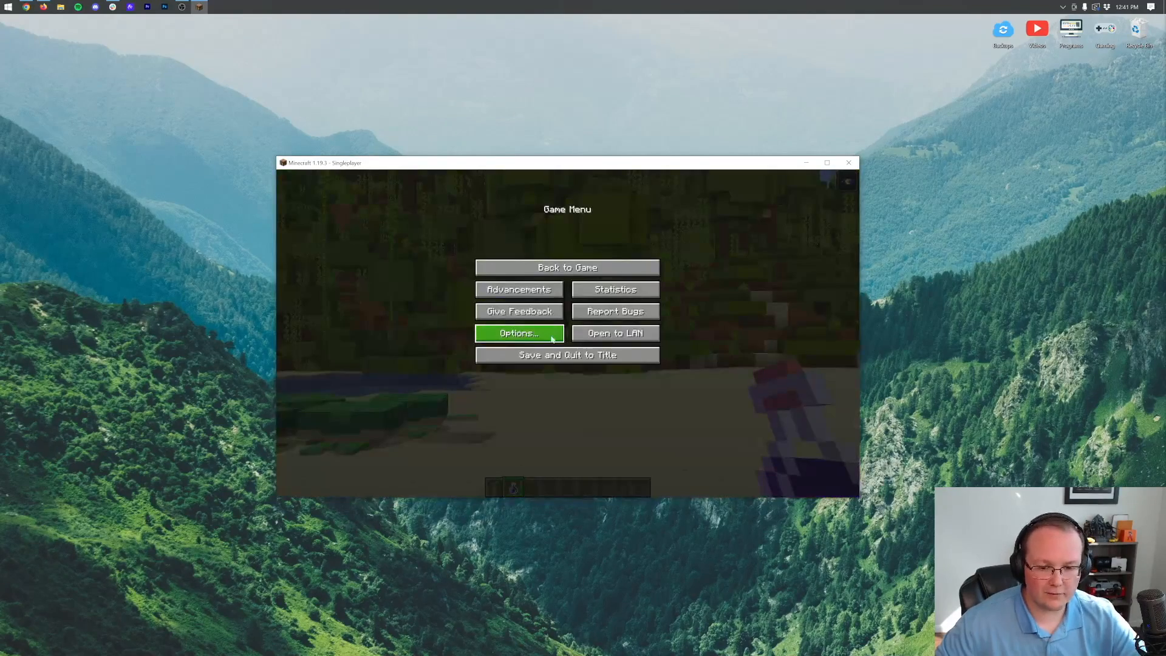
pyautogui.click(519, 333)
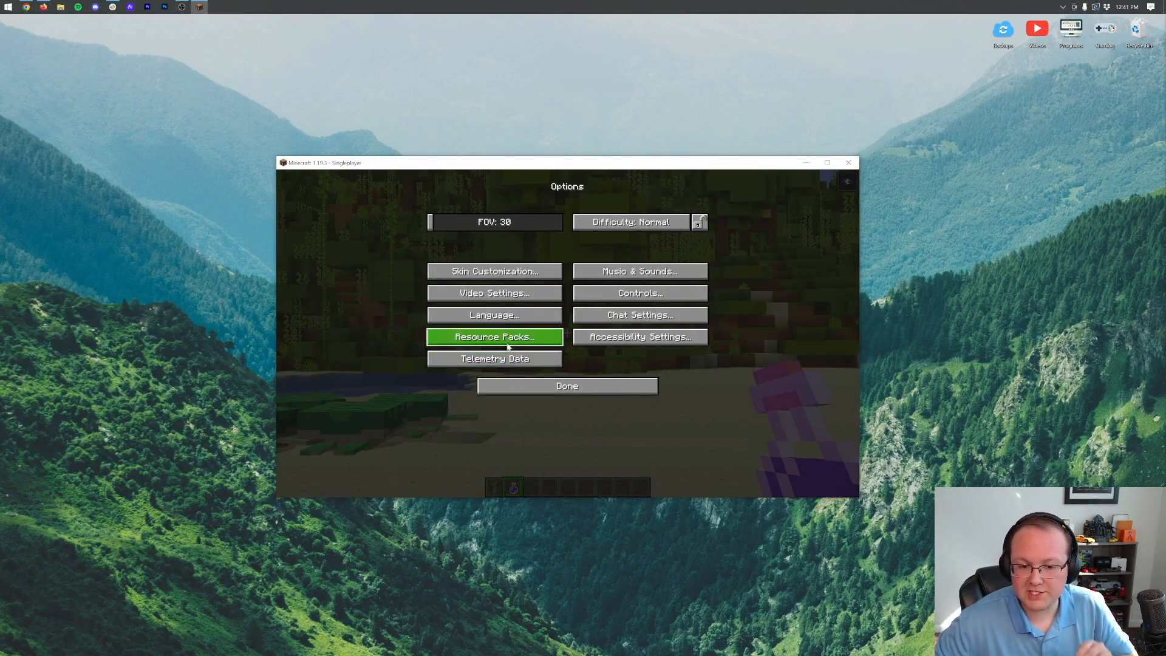
pyautogui.click(494, 337)
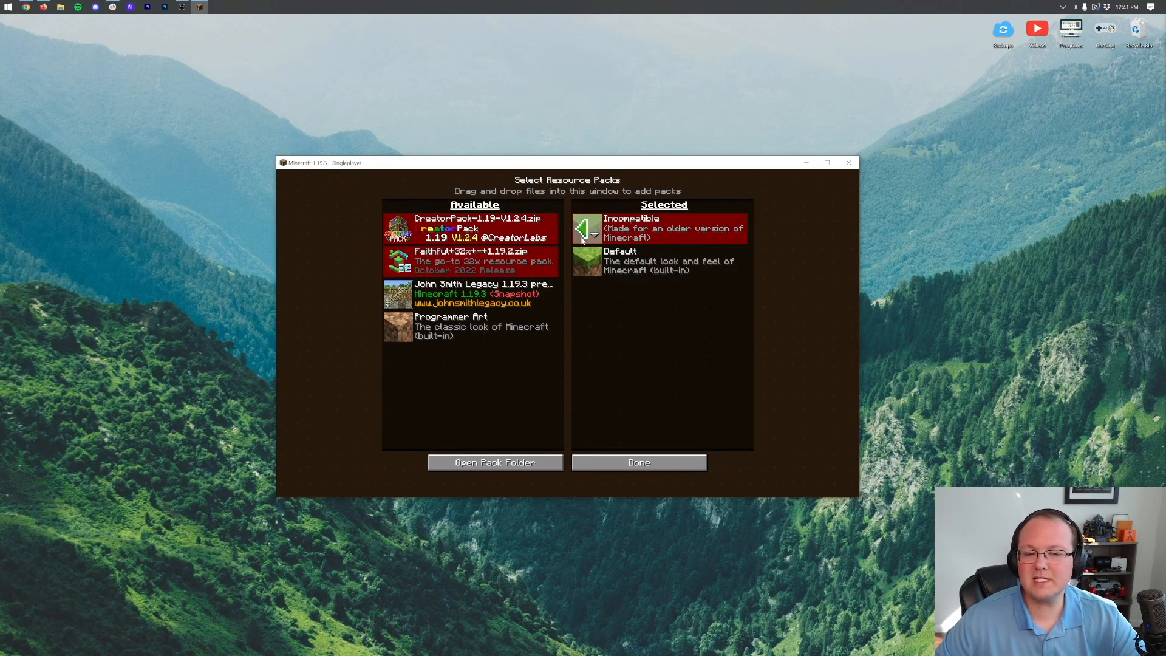
pyautogui.click(593, 232)
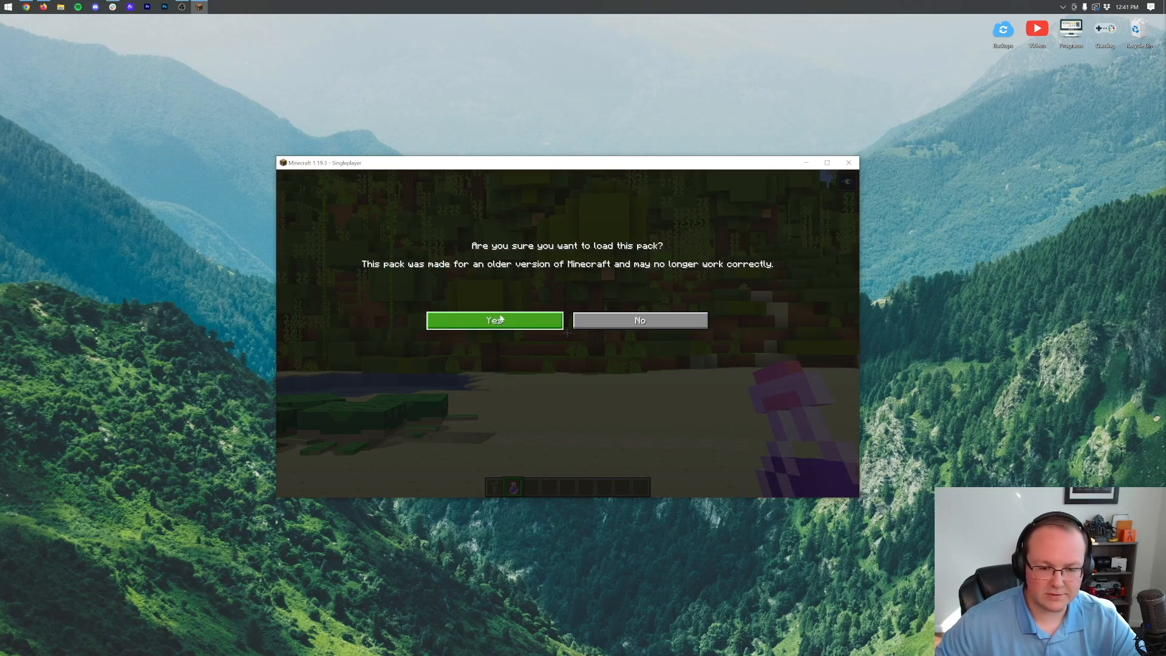
pyautogui.click(494, 321)
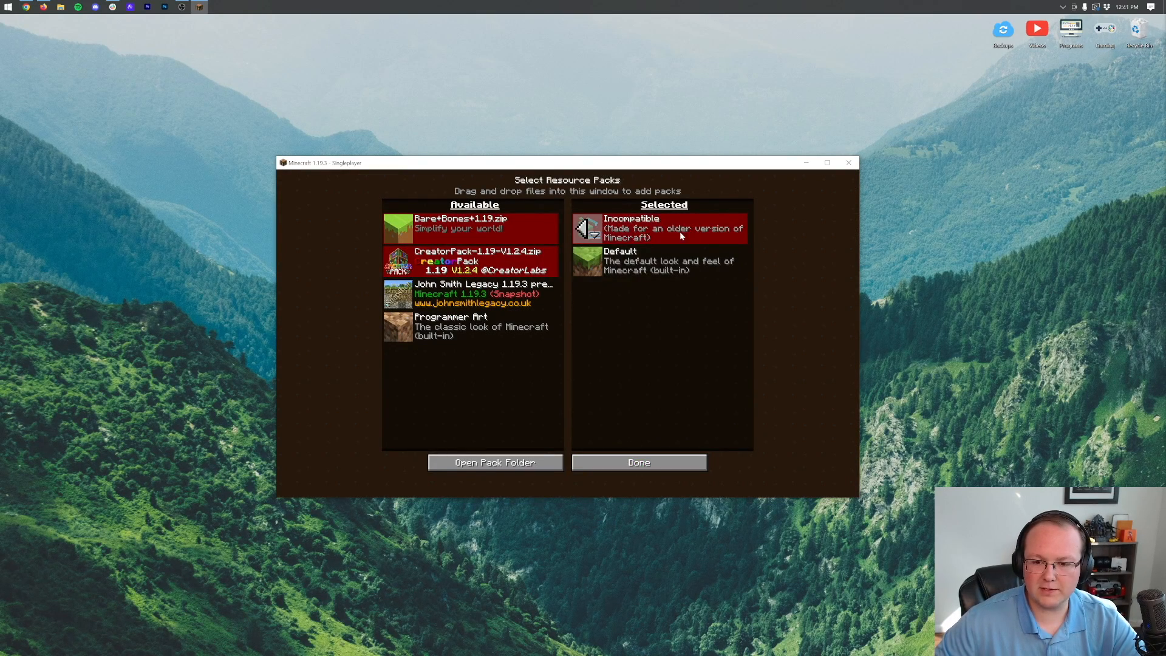
pyautogui.click(637, 462)
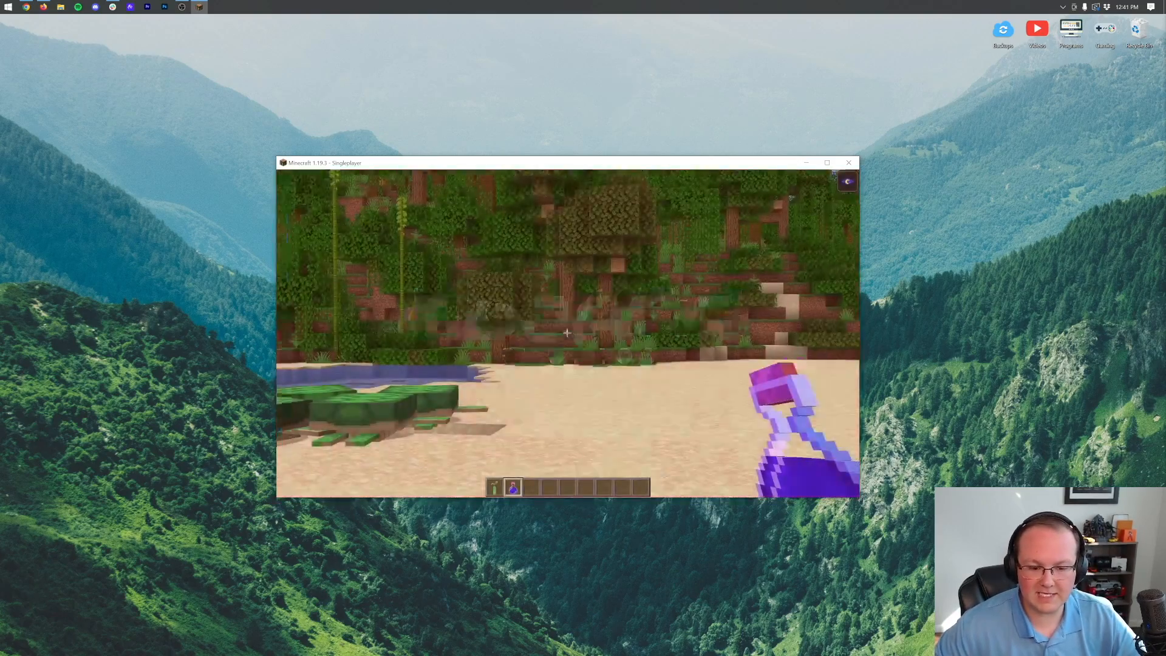
pyautogui.moveTo(567, 332)
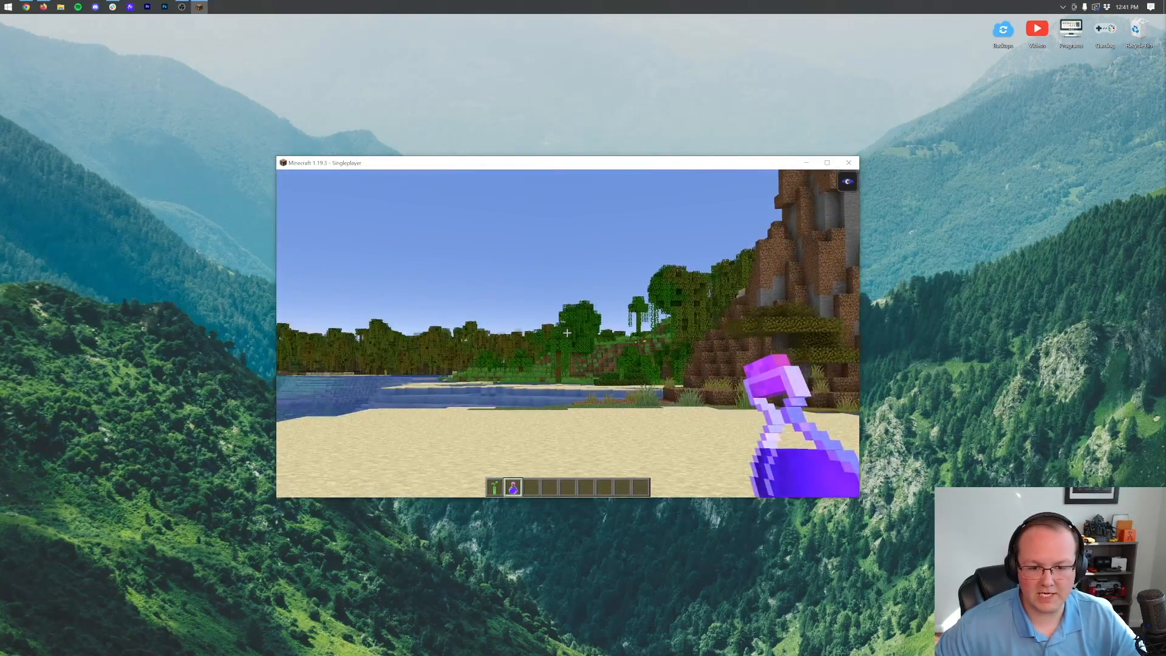
pyautogui.moveTo(567, 334)
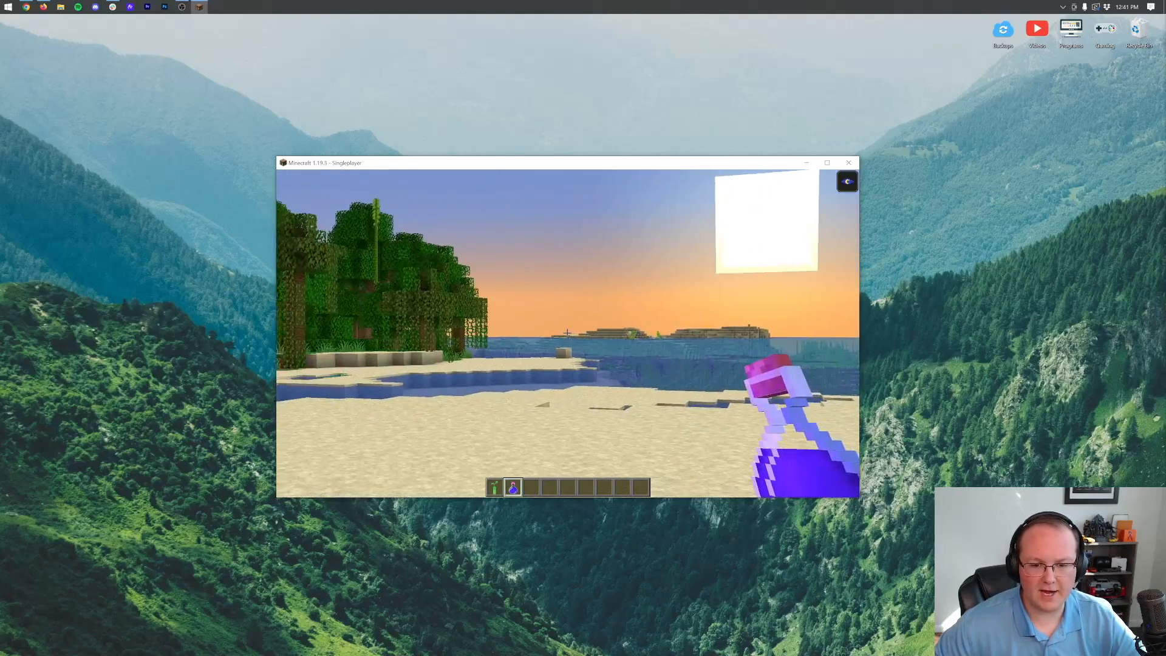
# Step: Pause the game after viewing the beach, ocean and sunset in Faithful 32x
pyautogui.press('Escape')
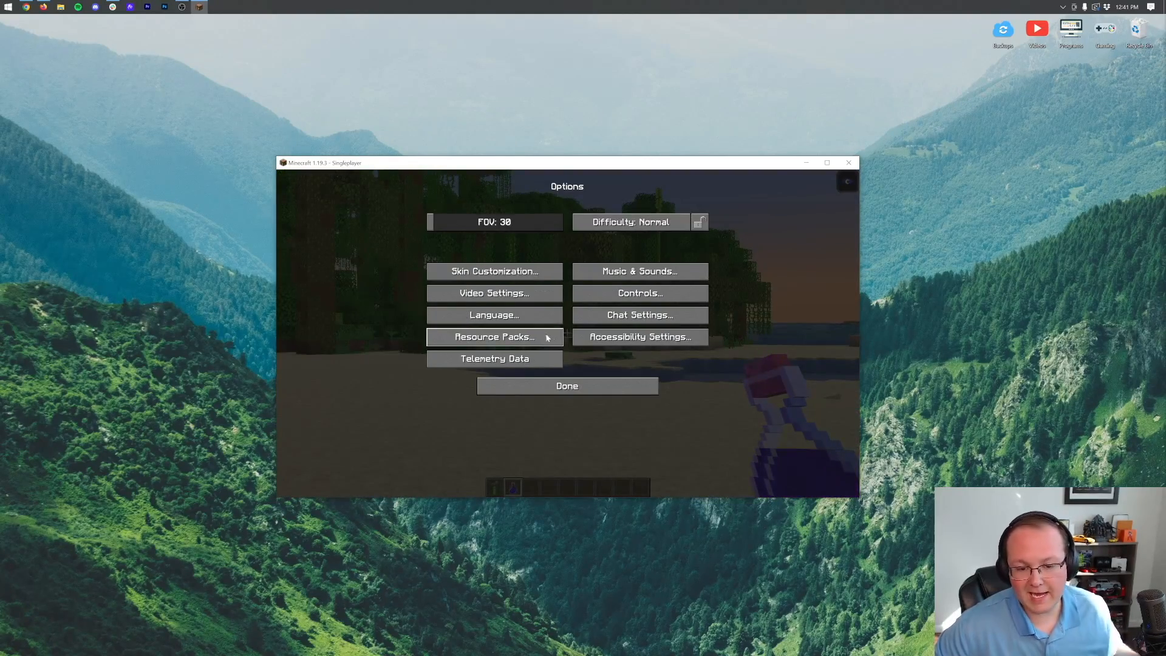
# Step: Place CreatorPack above Faithful 32x in Selected packs and reload resources
pyautogui.click(494, 337)
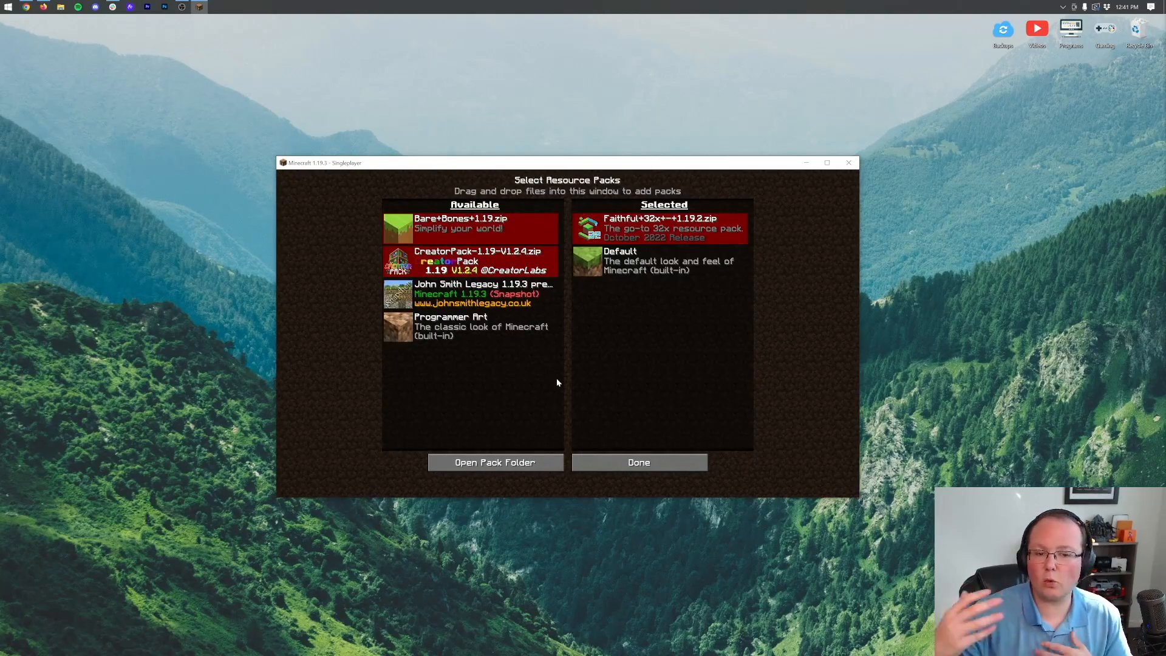
pyautogui.moveTo(471, 261)
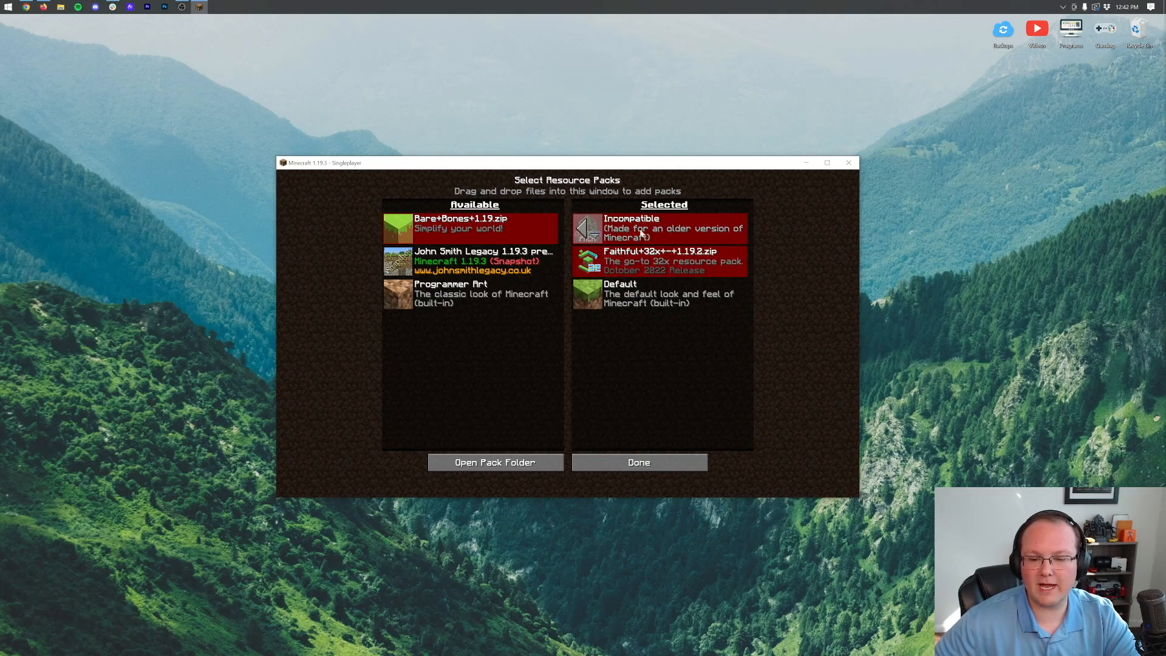
pyautogui.click(638, 461)
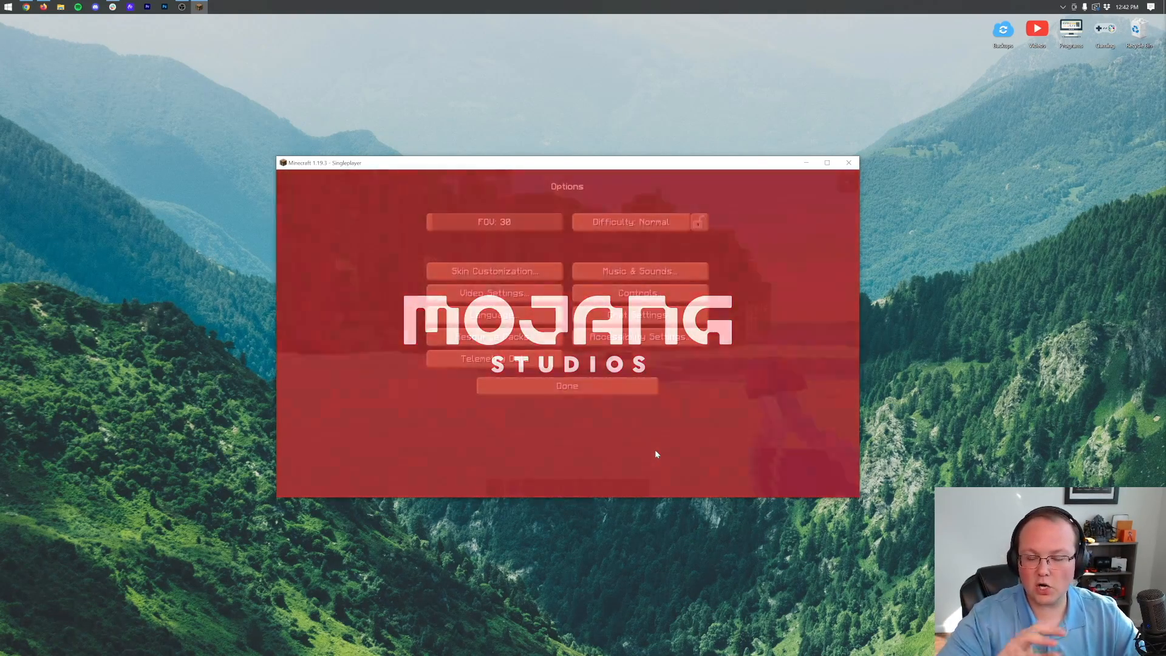
# Step: Resume the world to view the combined CreatorPack and Faithful 32x textures
pyautogui.click(566, 385)
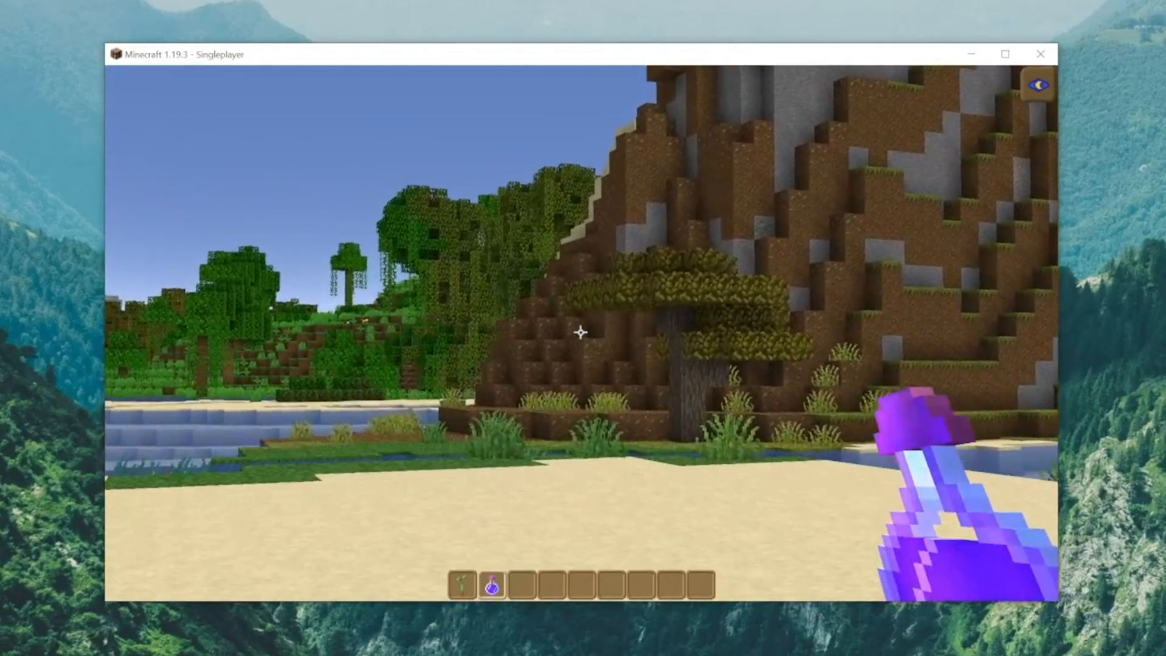
pyautogui.moveTo(583, 332)
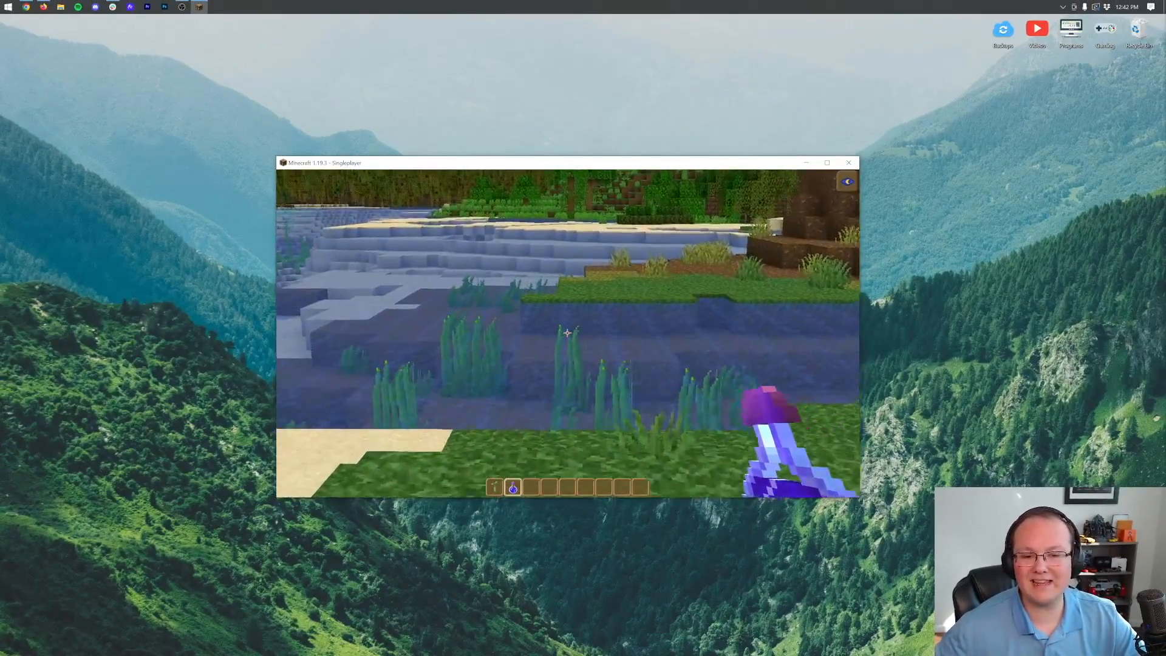
pyautogui.moveTo(567, 332)
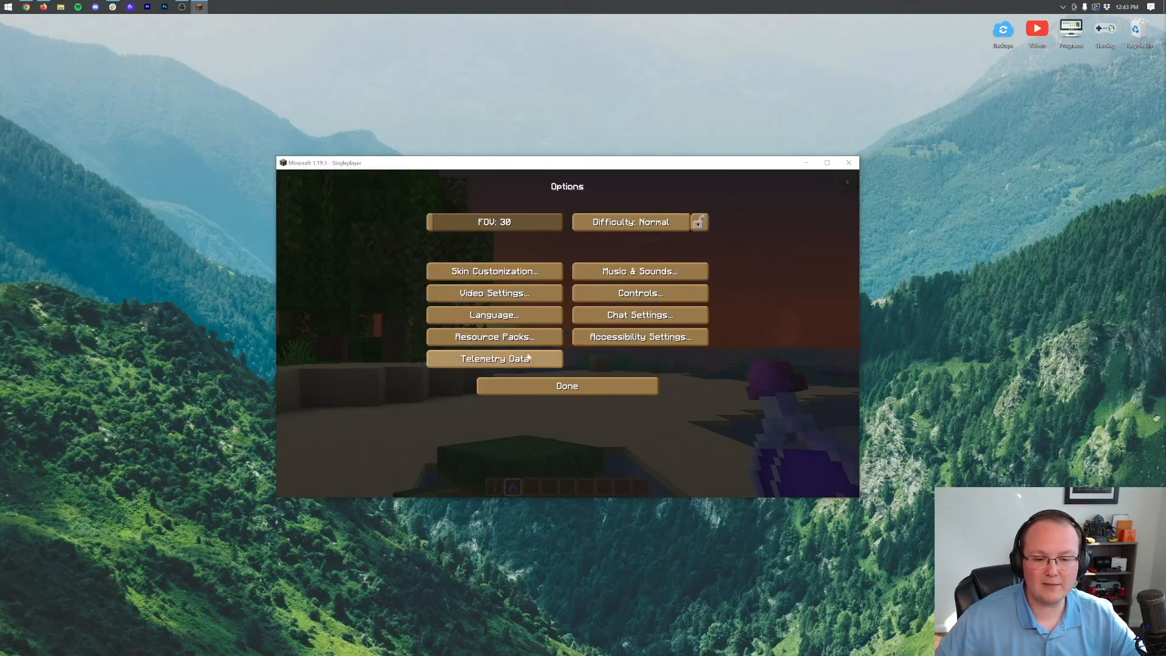
# Step: Move CreatorPack back to Available, keeping only Faithful 32x, and reload
pyautogui.click(494, 337)
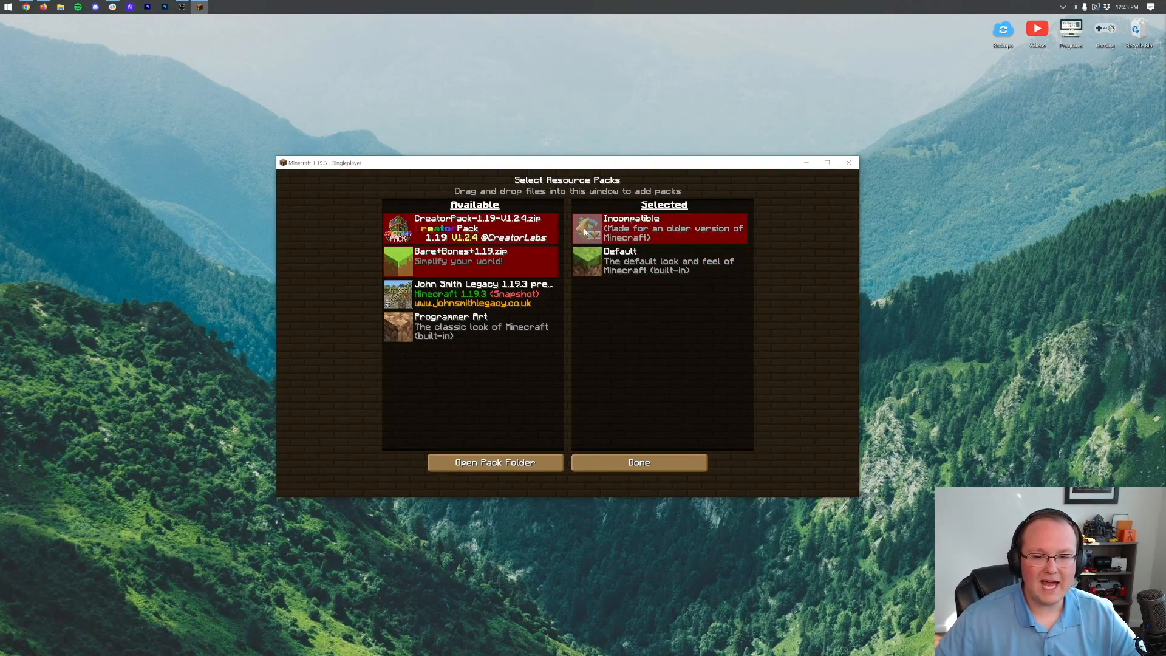
pyautogui.click(638, 462)
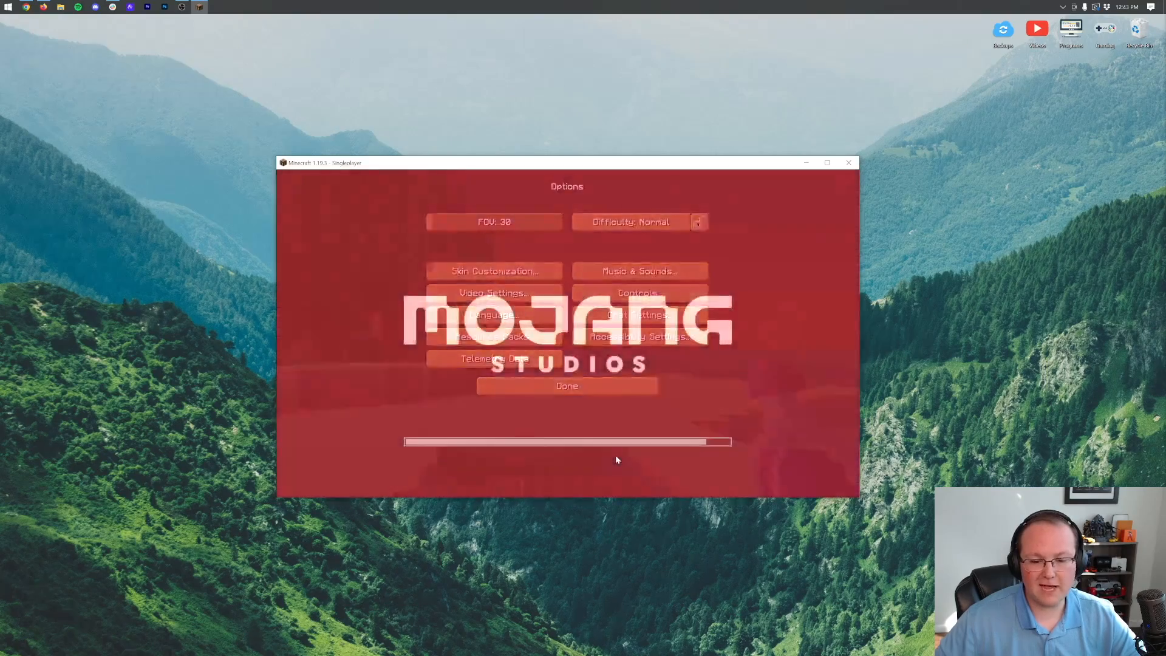